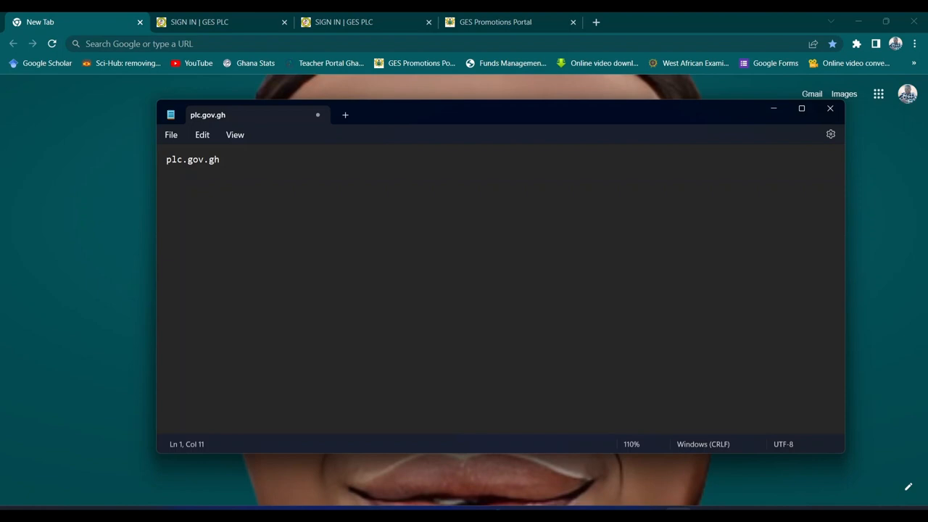
Step: Select the address plc.gov.gh in Notepad for copying and minimize the notes window
double_click(191, 160)
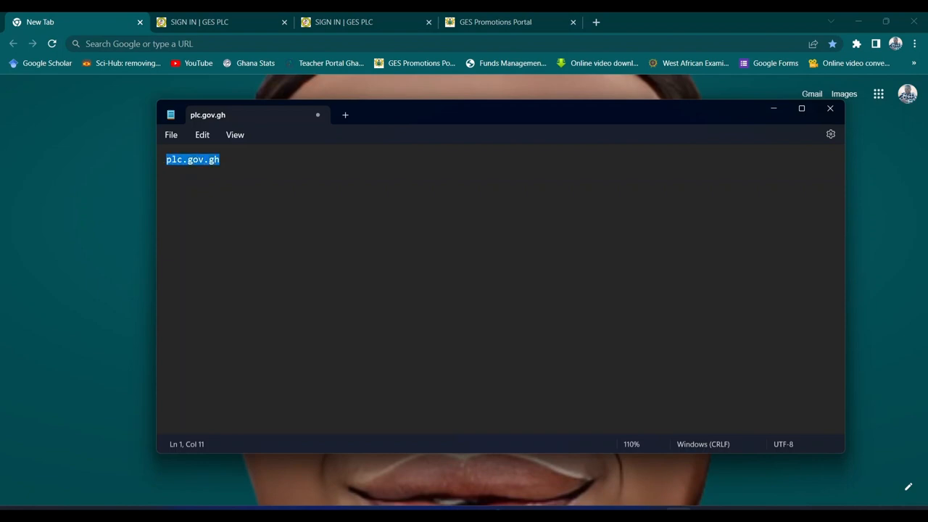
mouse_move(751, 125)
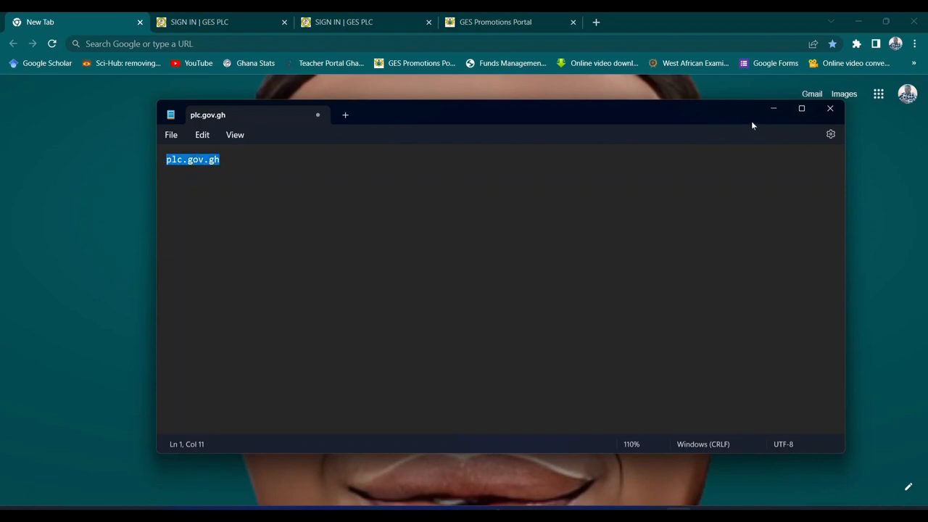
left_click(830, 107)
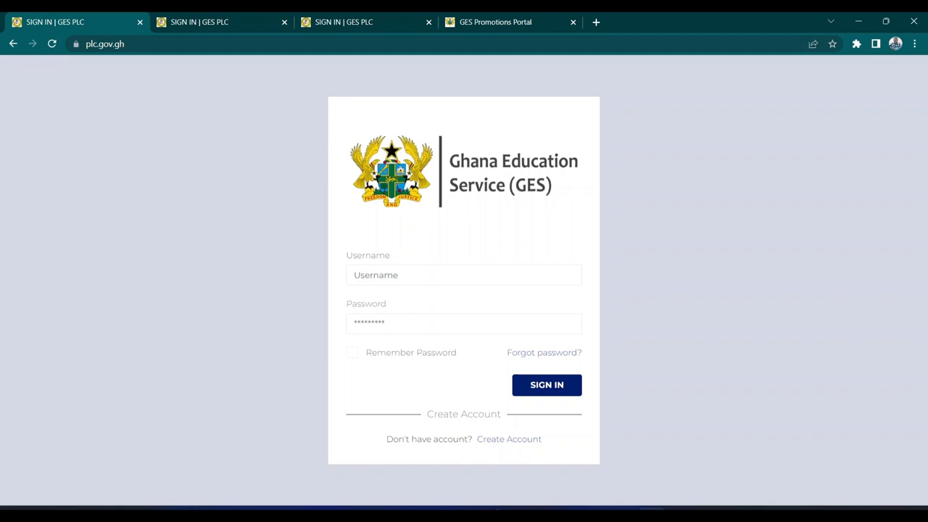
Step: Load plc.gov.gh in the browser and focus the Username field on the sign-in page
left_click(463, 276)
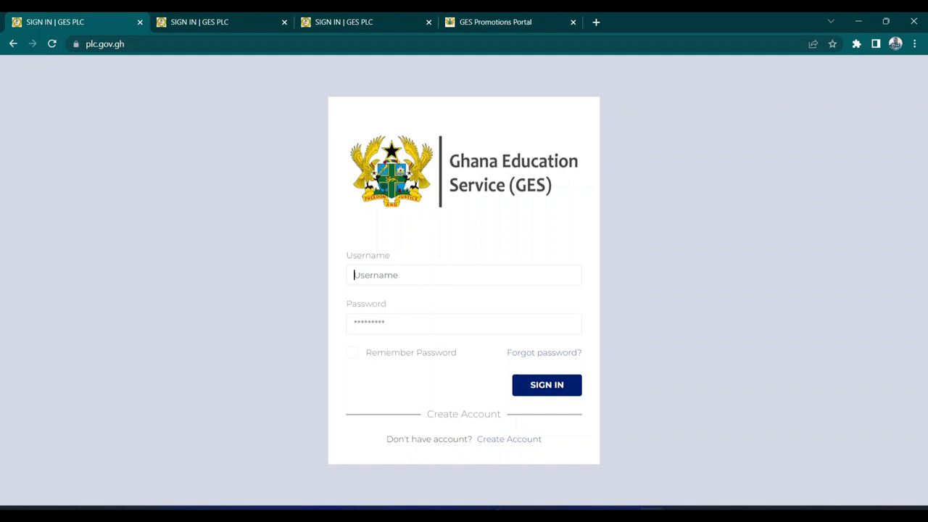
mouse_move(487, 238)
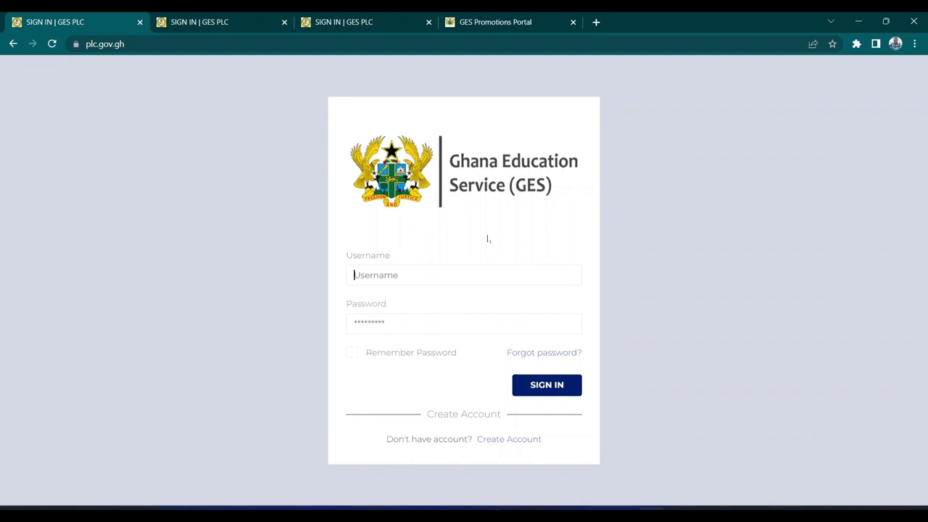
mouse_move(447, 383)
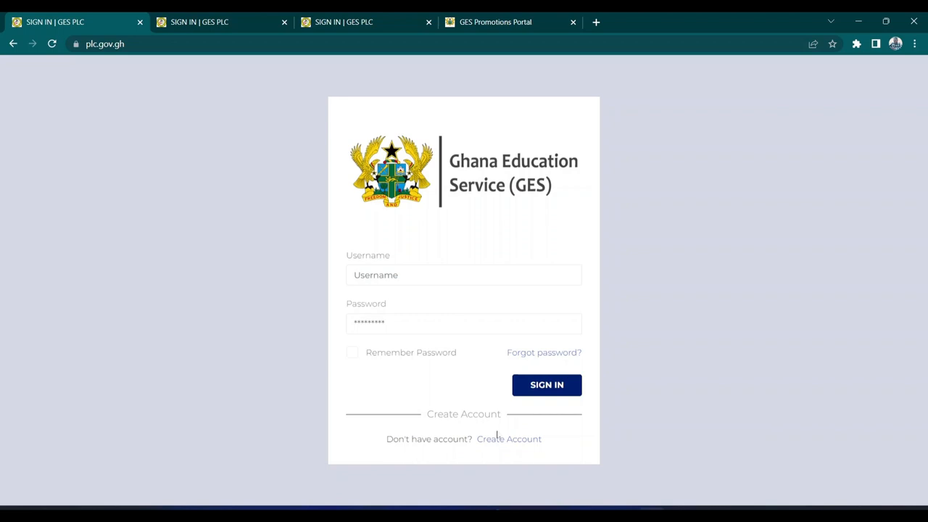
Step: Go from the sign-in page to the Sign Up page via the Create Account link
left_click(464, 275)
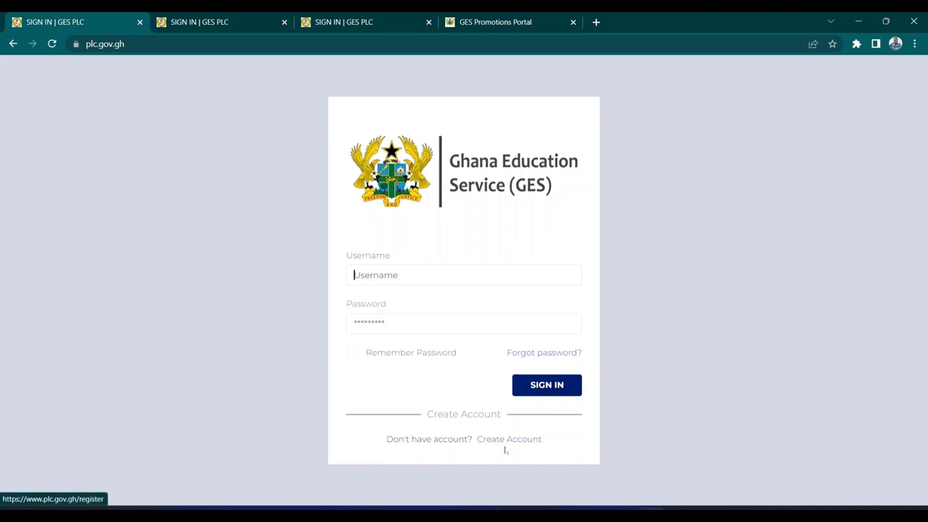
left_click(507, 438)
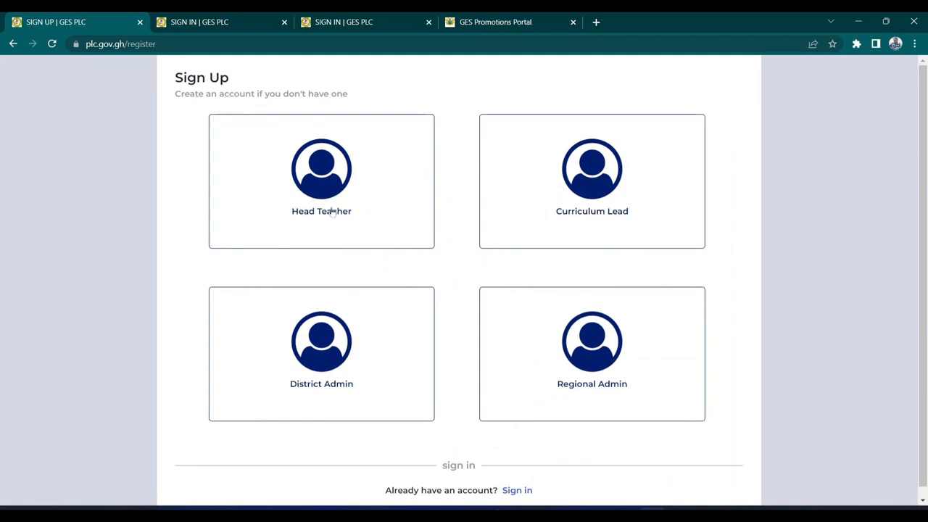
mouse_move(331, 149)
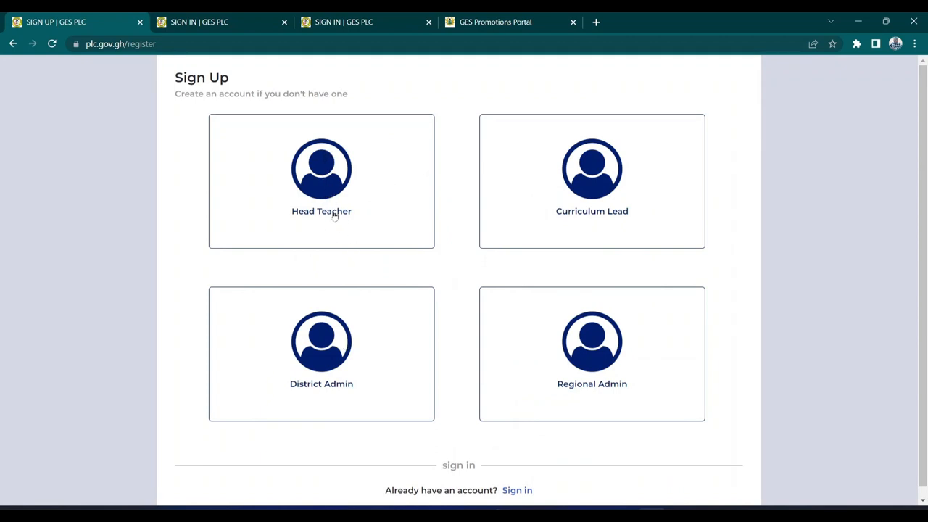
mouse_move(603, 194)
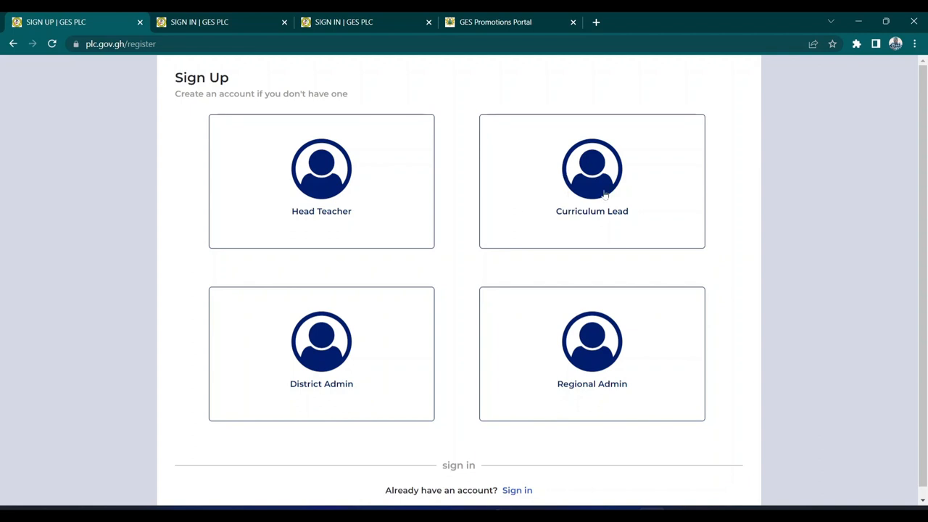
mouse_move(535, 217)
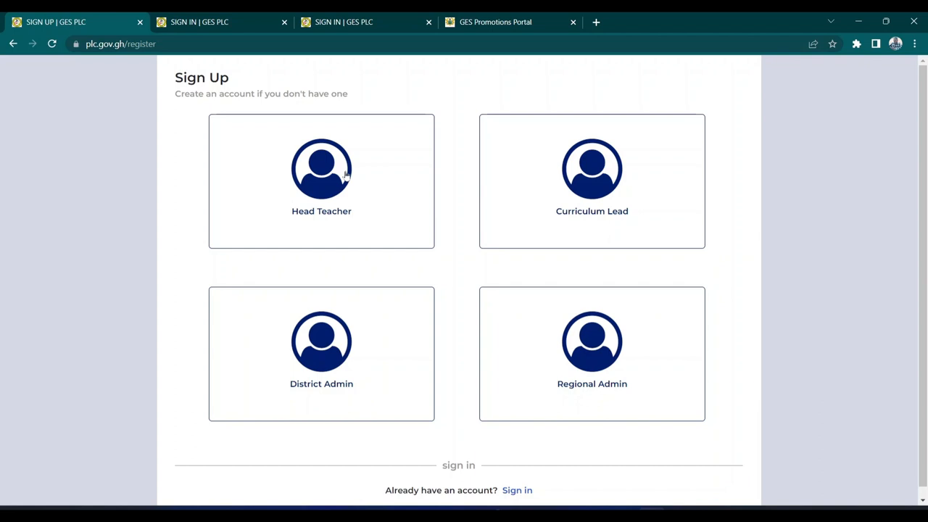
mouse_move(341, 180)
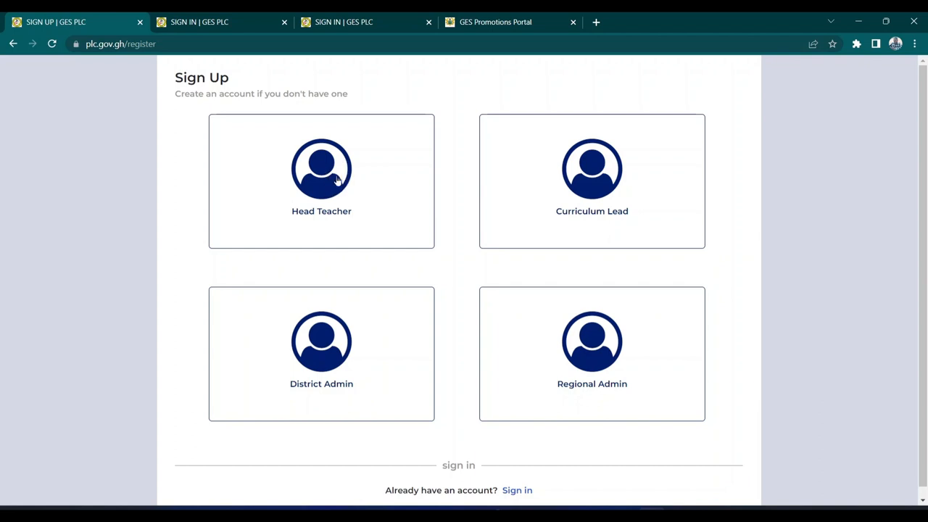
mouse_move(324, 177)
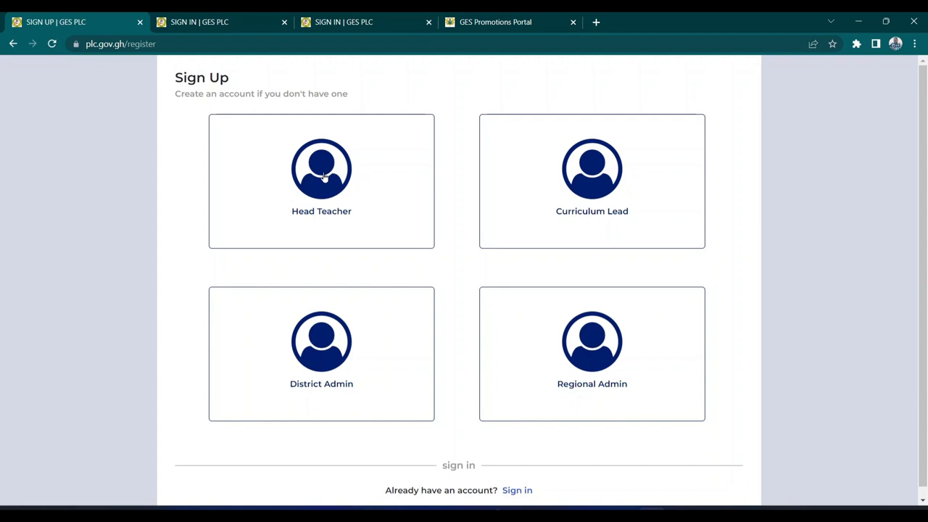
mouse_move(334, 174)
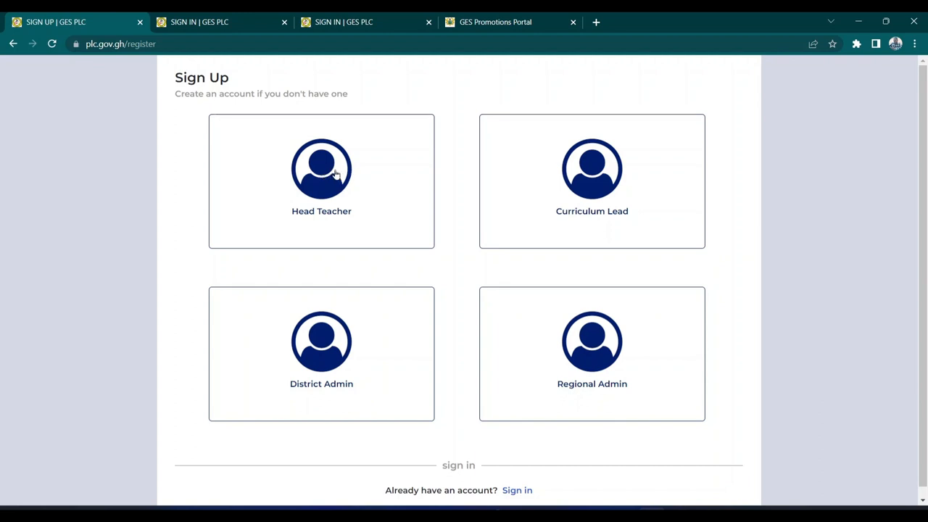
left_click(592, 181)
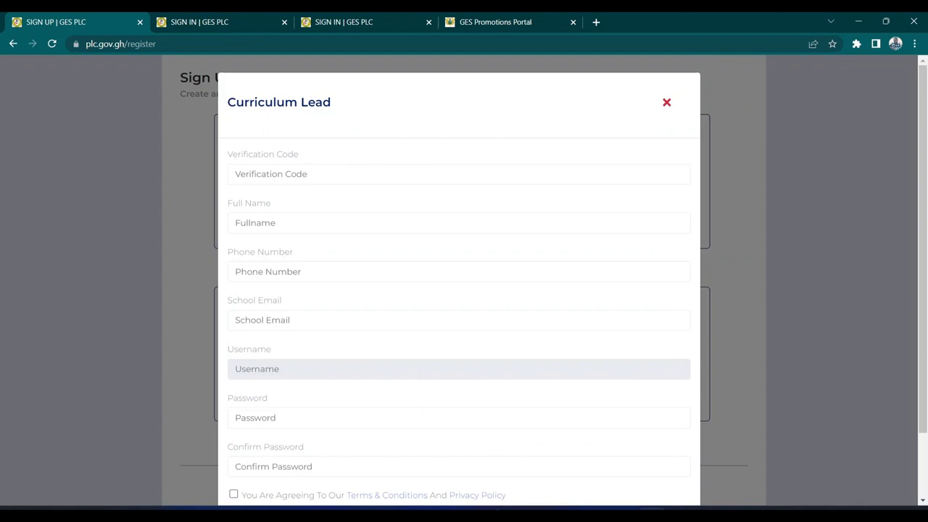
scroll("down", 3)
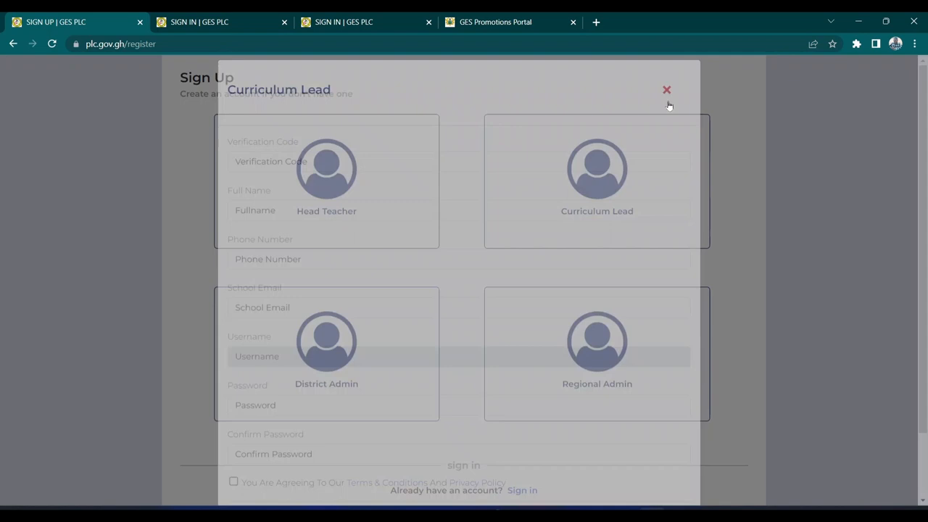
left_click(667, 89)
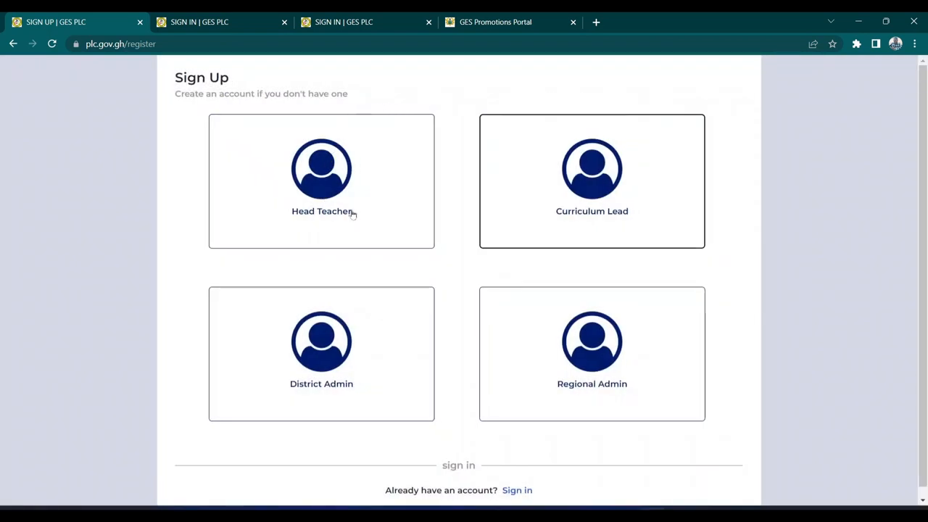
mouse_move(407, 182)
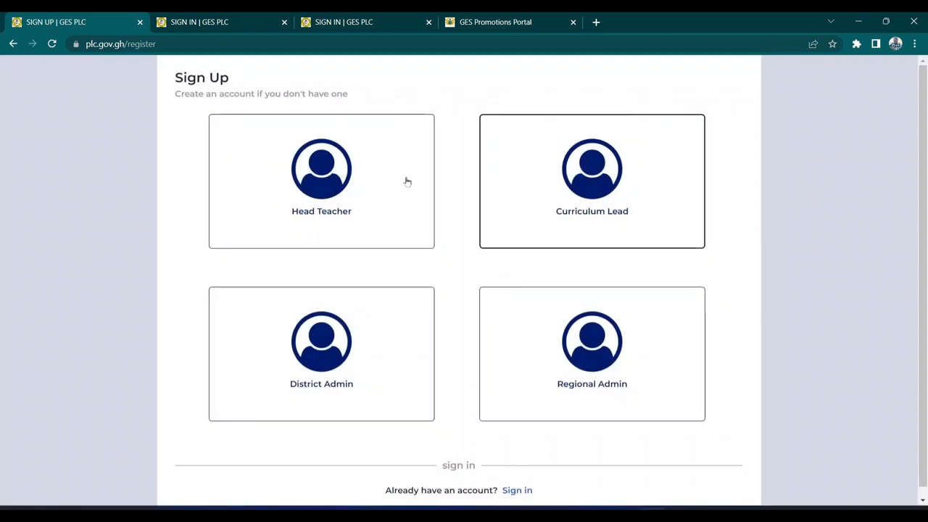
mouse_move(449, 190)
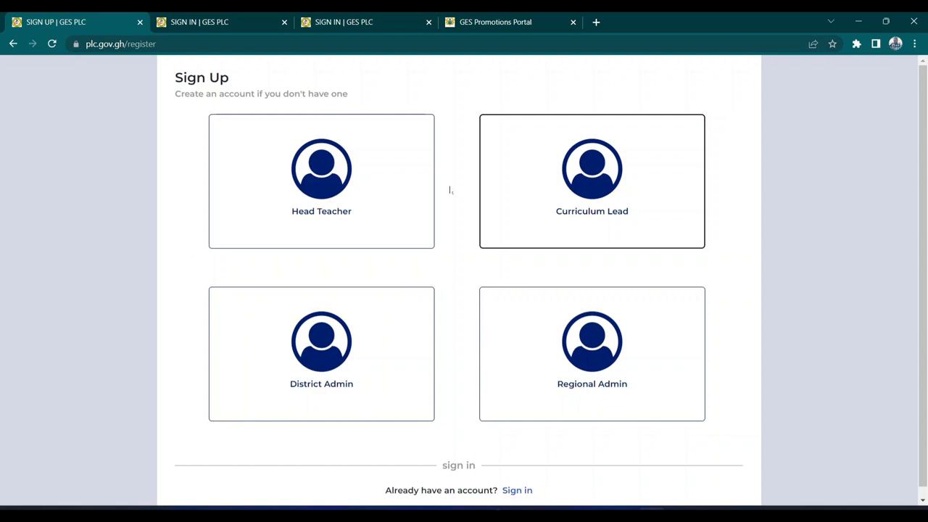
mouse_move(376, 169)
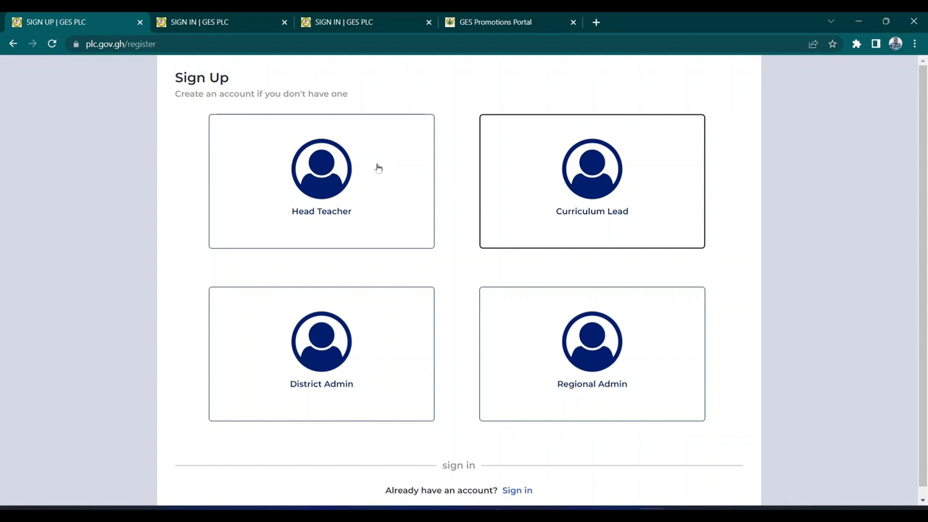
mouse_move(324, 171)
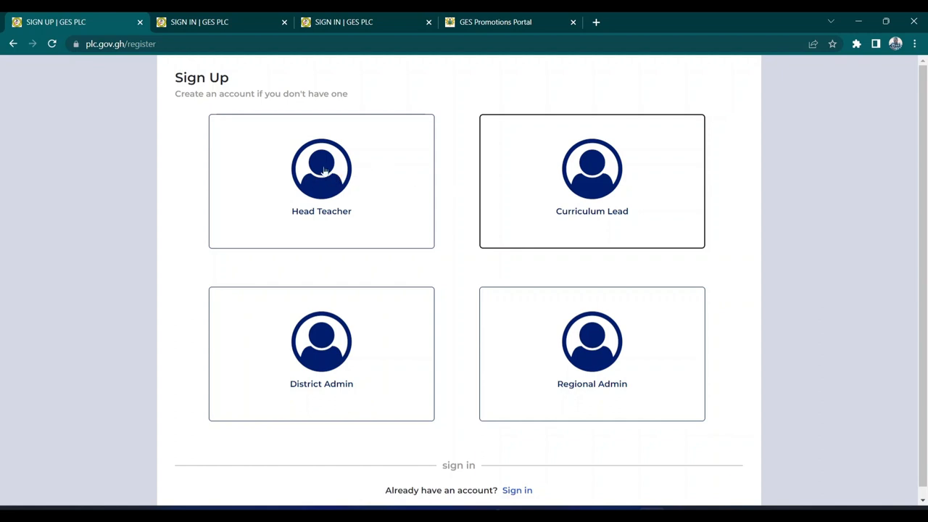
Step: Start the Head Teacher registration form with EMIS code 105525004
left_click(322, 181)
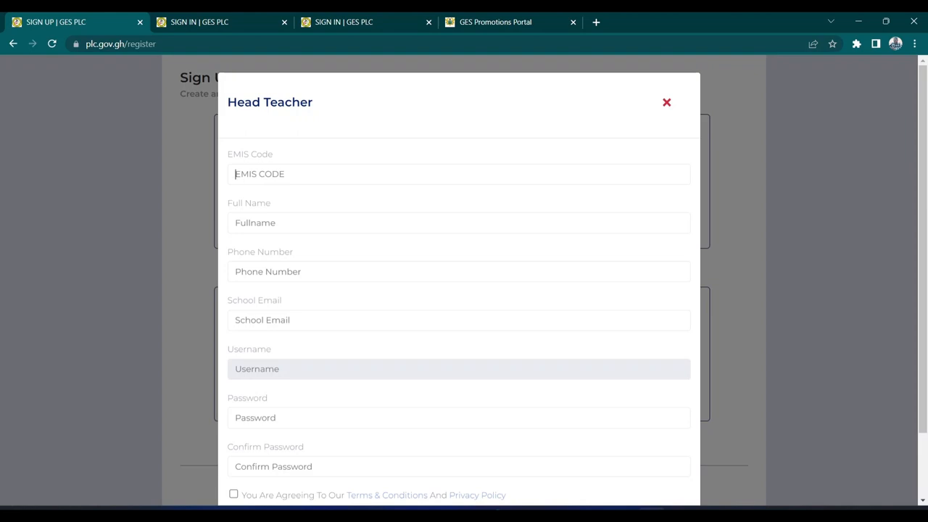
type("10")
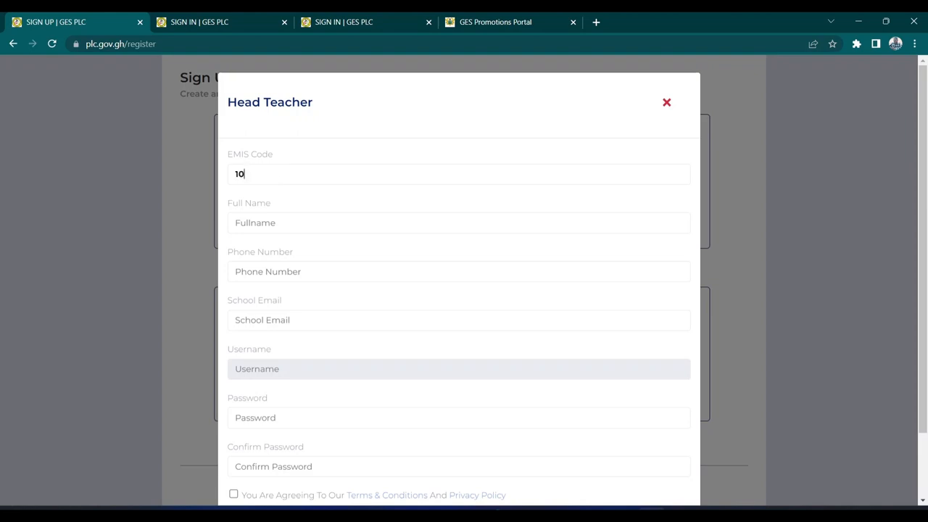
type("55")
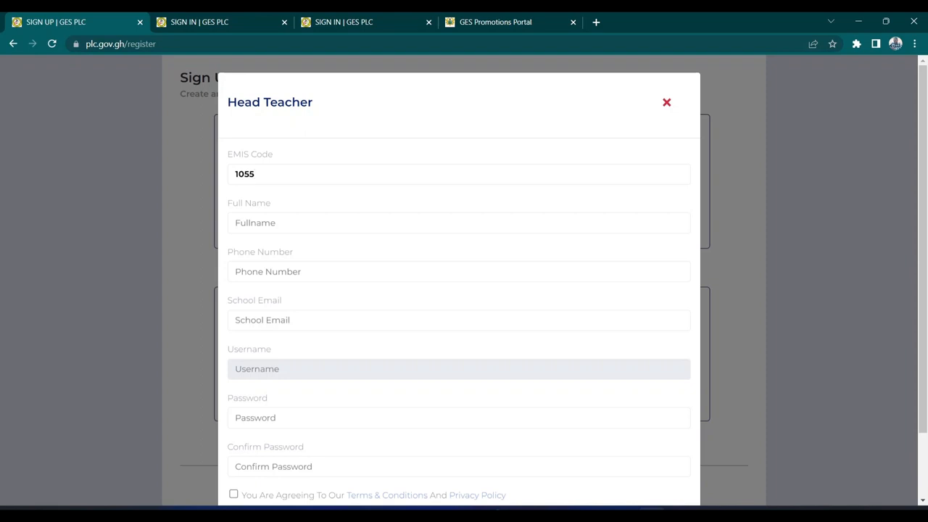
type("25")
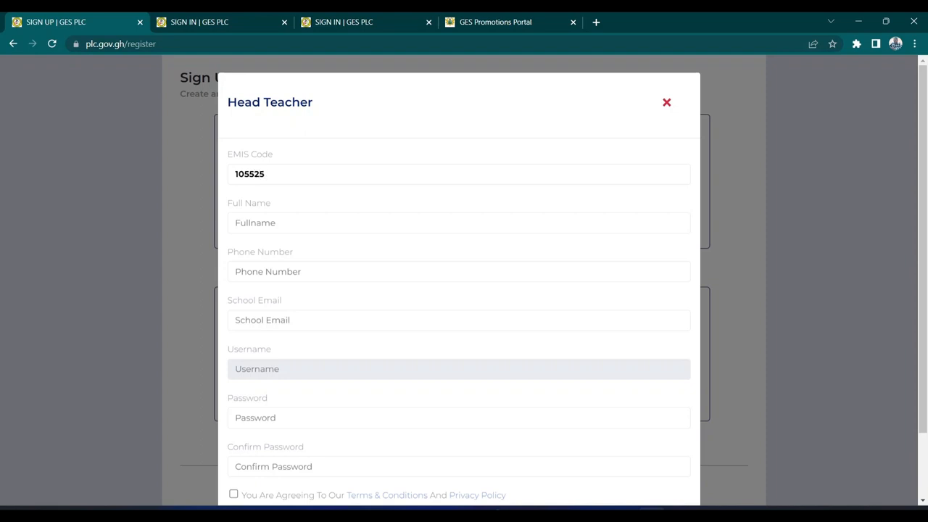
type("004")
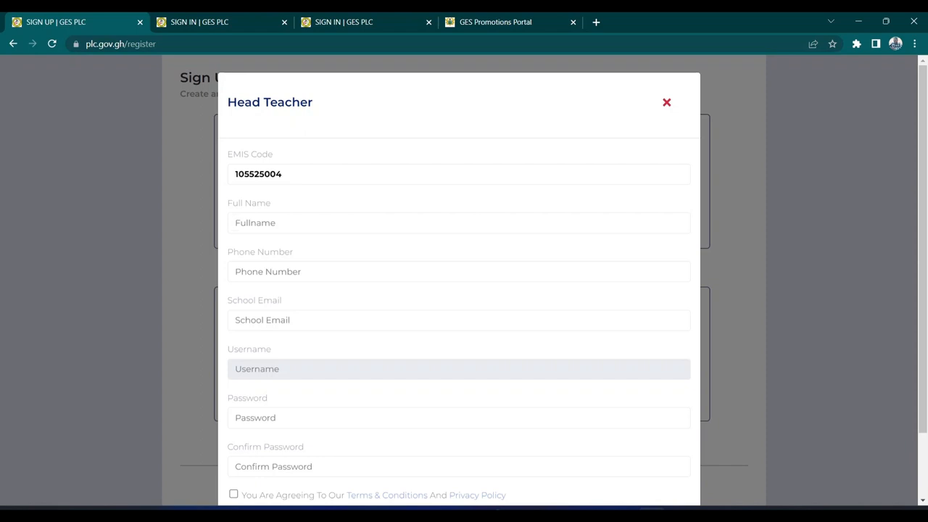
left_click(458, 224)
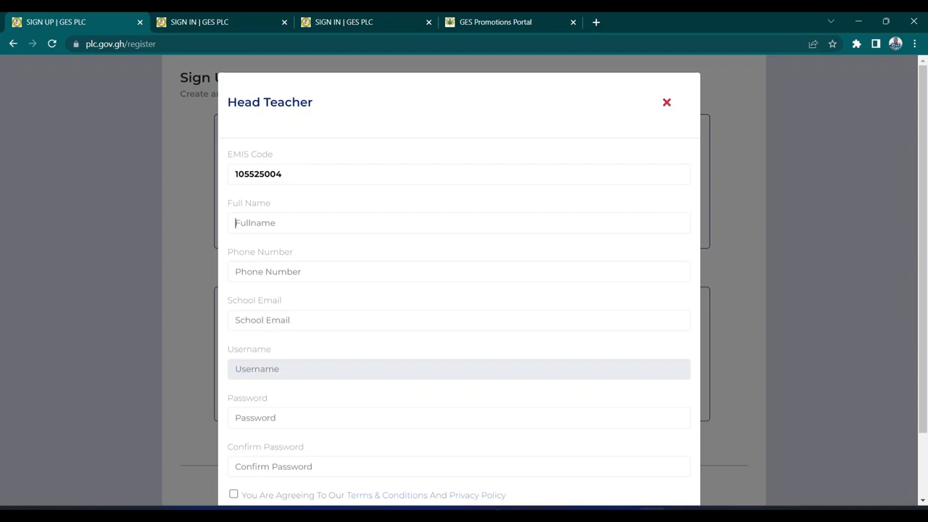
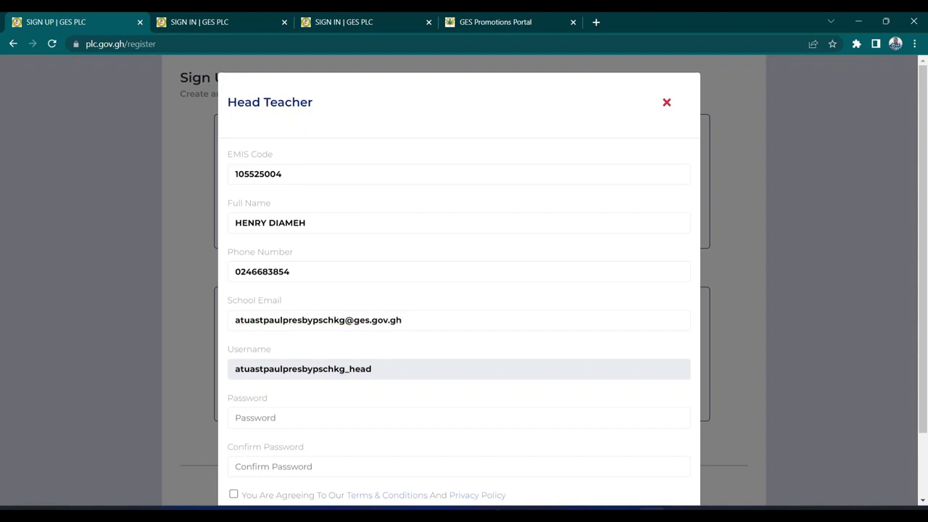
Step: Enter the Atua St Paul Presby school email at ges.gov.gh, auto-generating the username
scroll("down", 3)
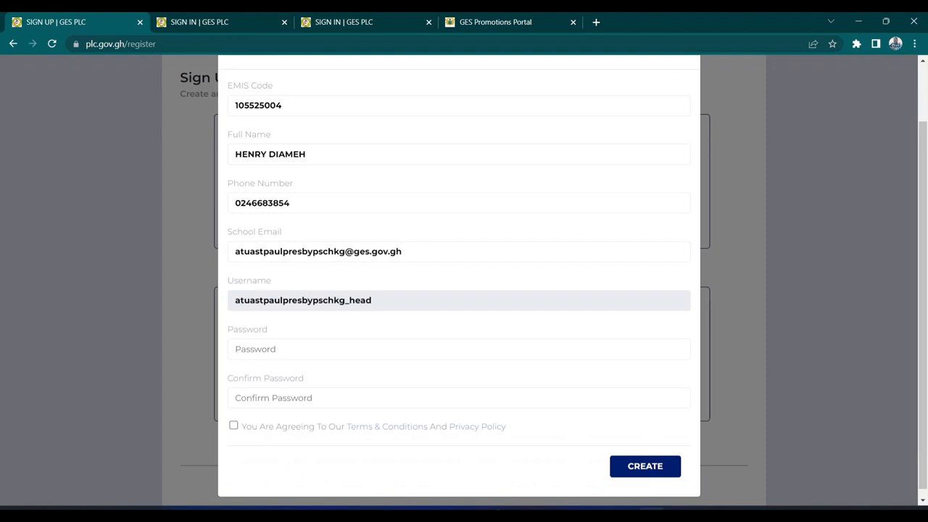
Step: Fill the Password and Confirm Password fields with the same password
double_click(289, 251)
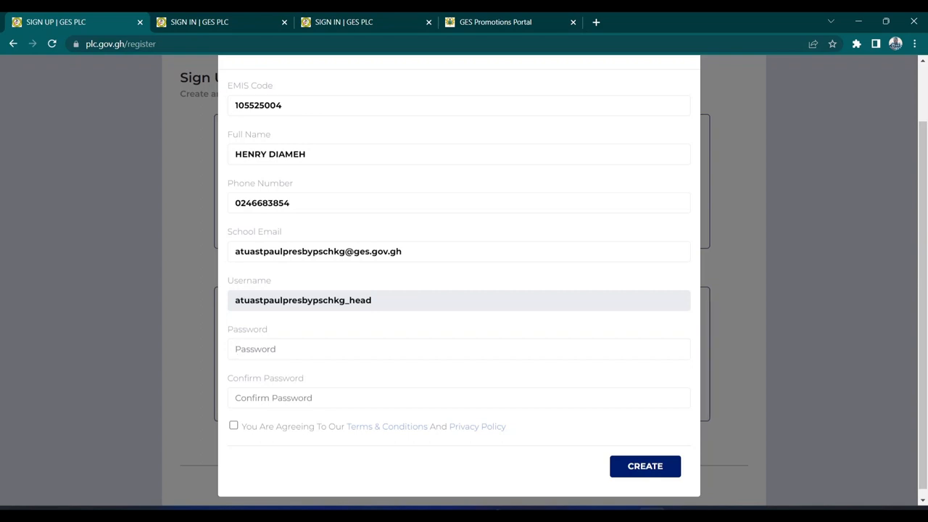
left_click(458, 348)
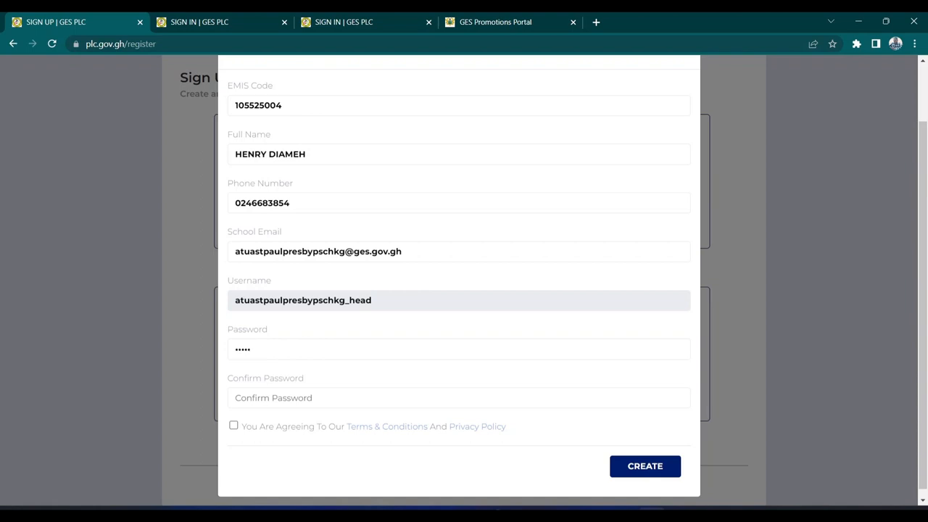
type("•")
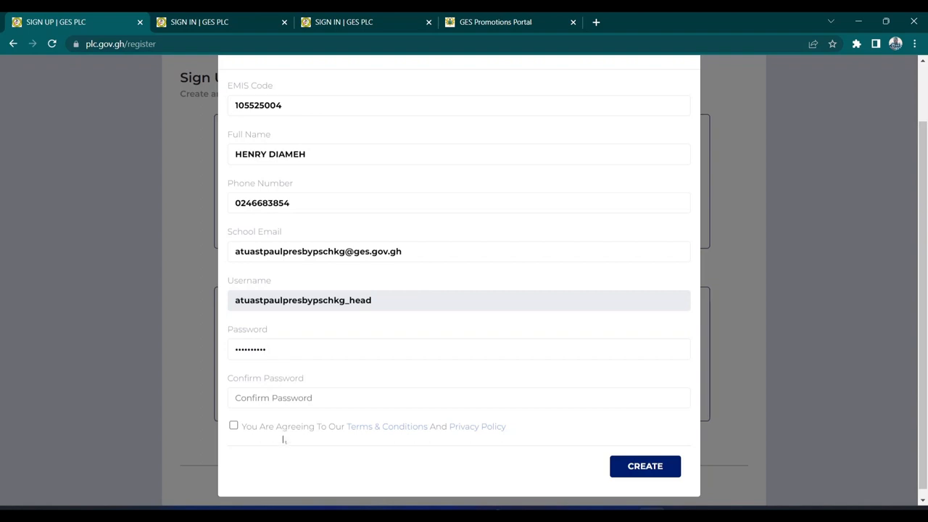
left_click(458, 397)
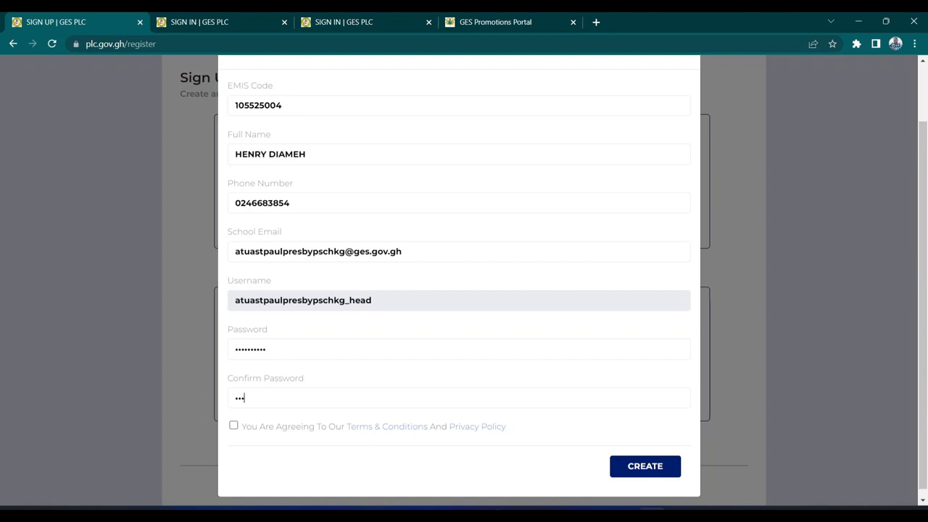
type("••")
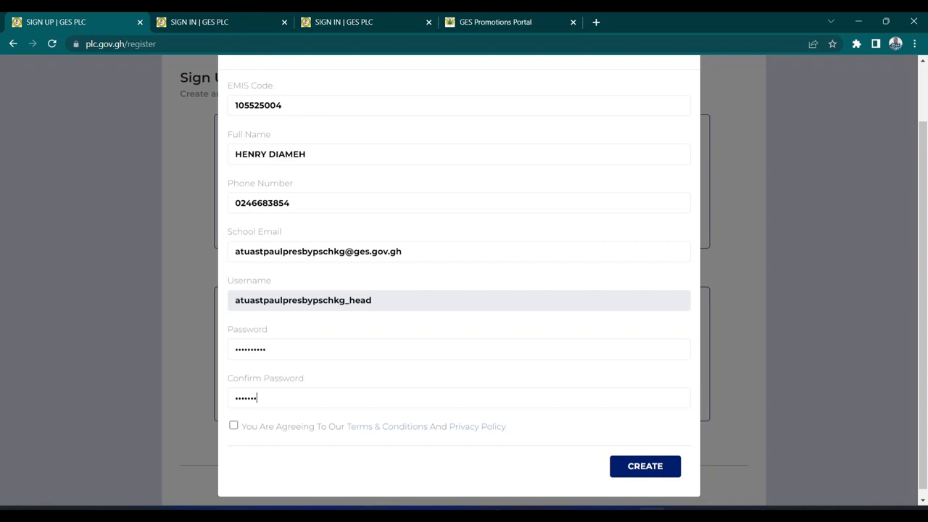
type("••")
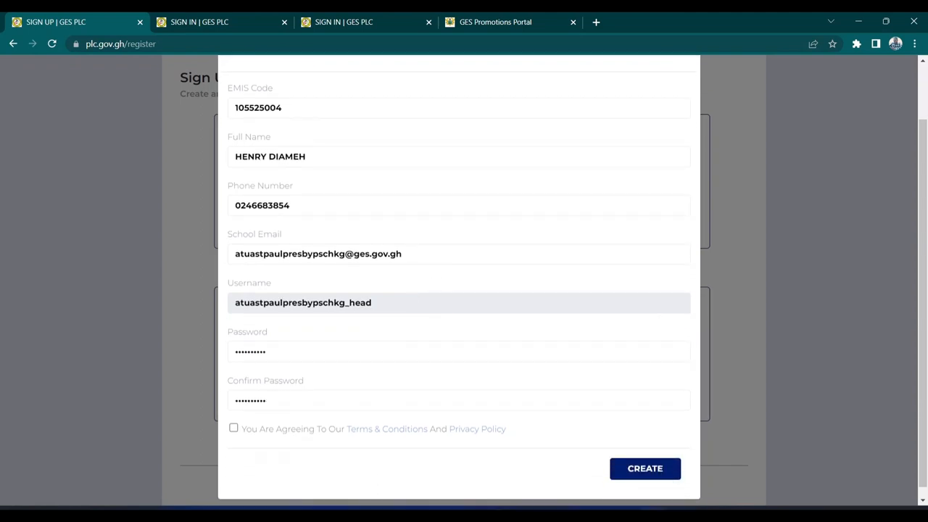
Step: Agree to the Terms & Conditions and submit; portal reports the school_id is invalid
left_click(233, 427)
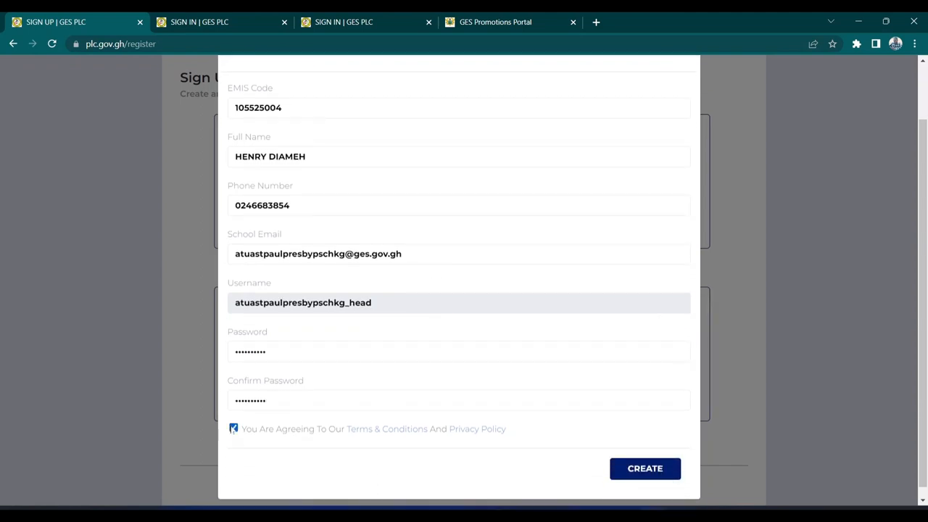
left_click(233, 428)
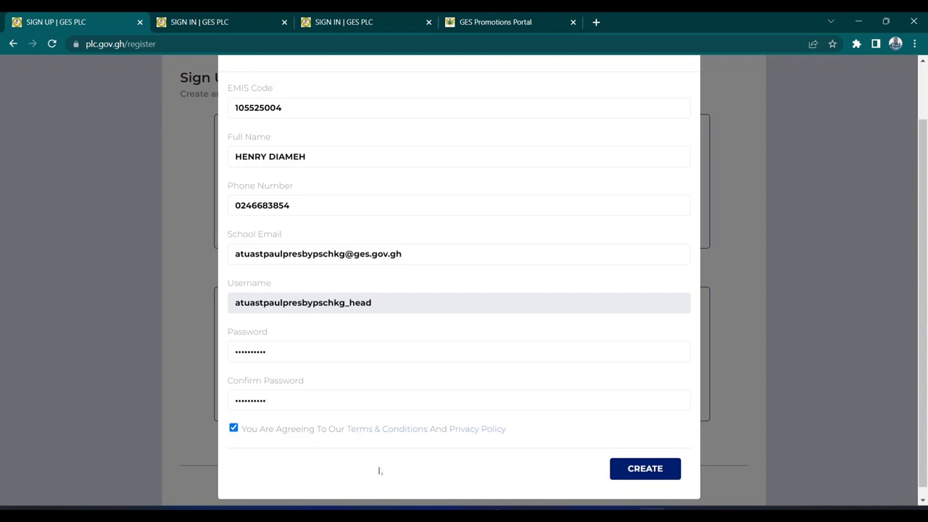
mouse_move(645, 468)
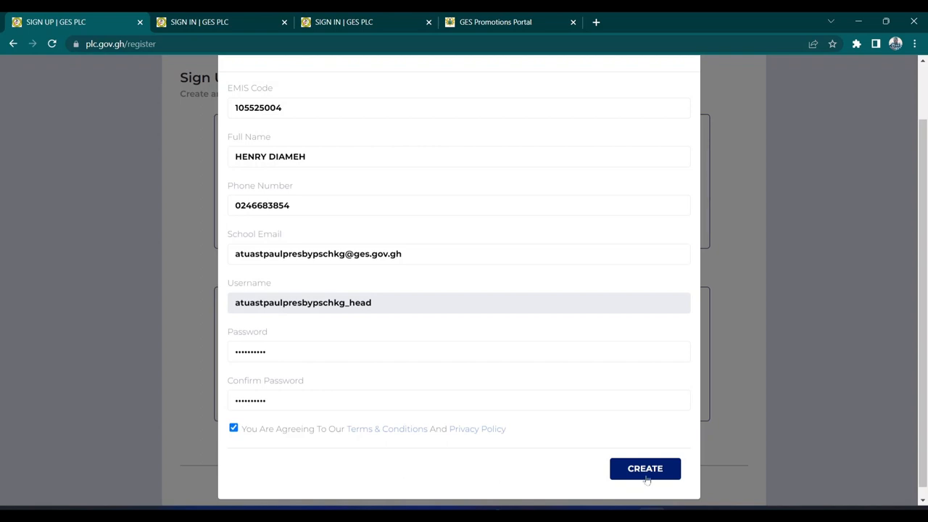
left_click(644, 468)
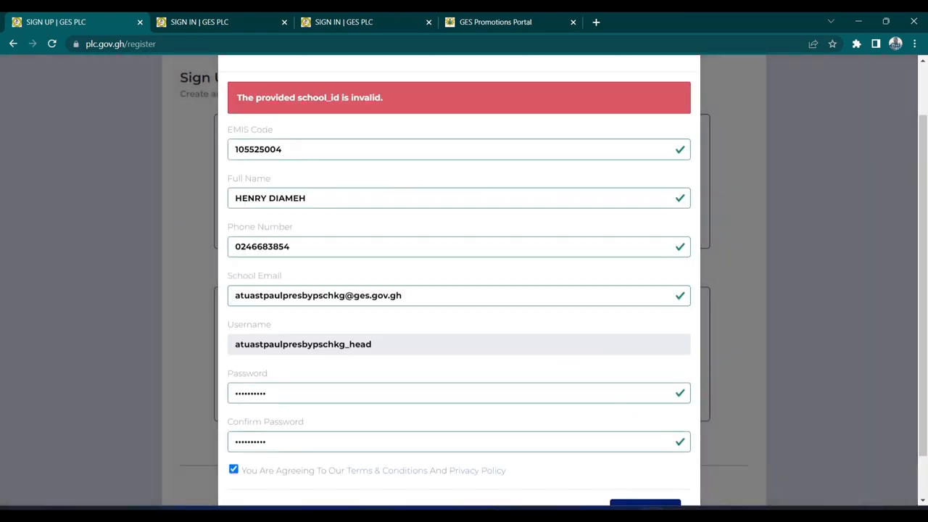
scroll("up", 3)
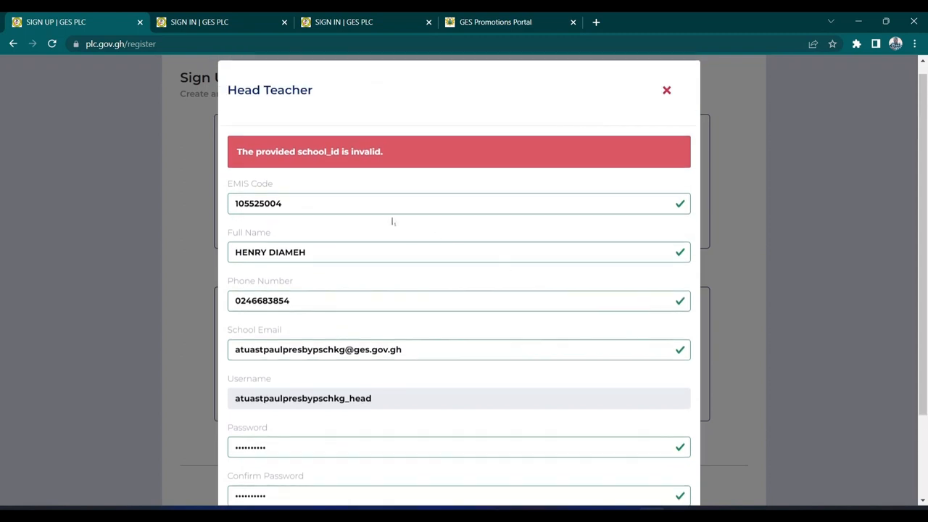
mouse_move(282, 168)
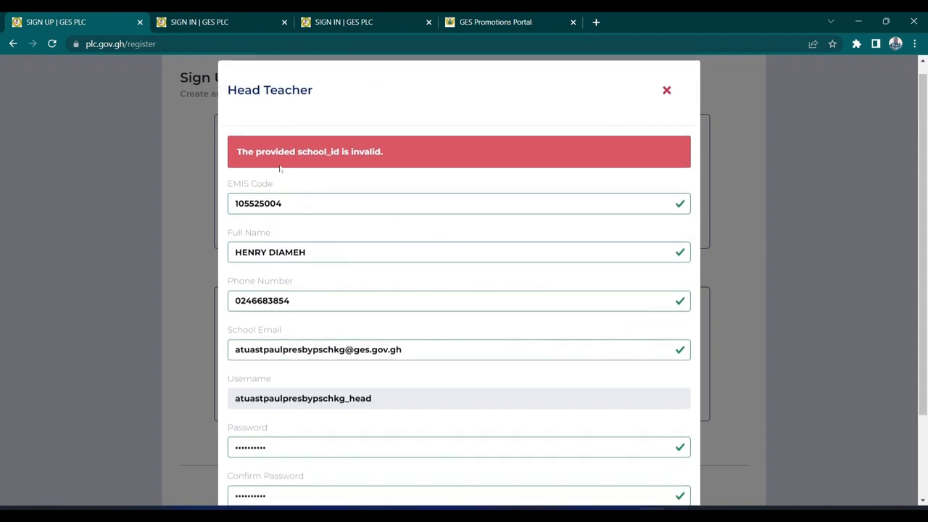
mouse_move(325, 162)
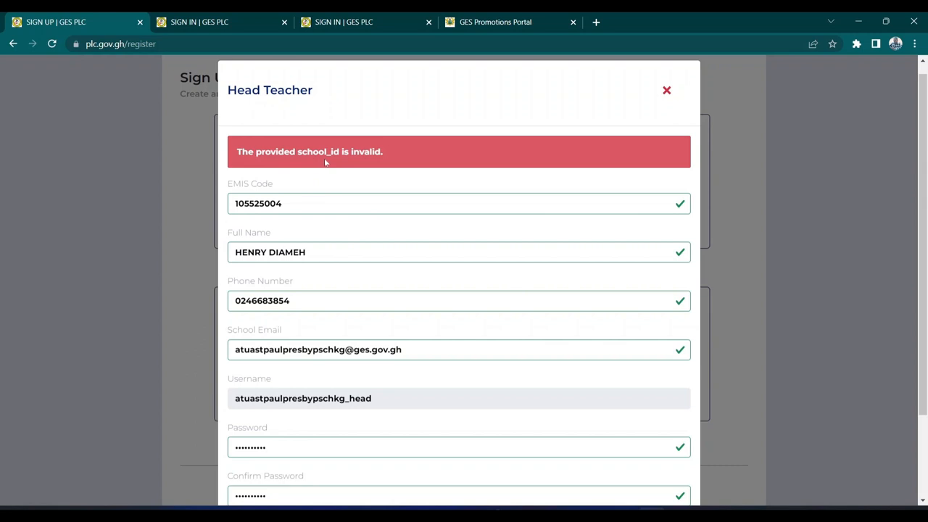
mouse_move(343, 275)
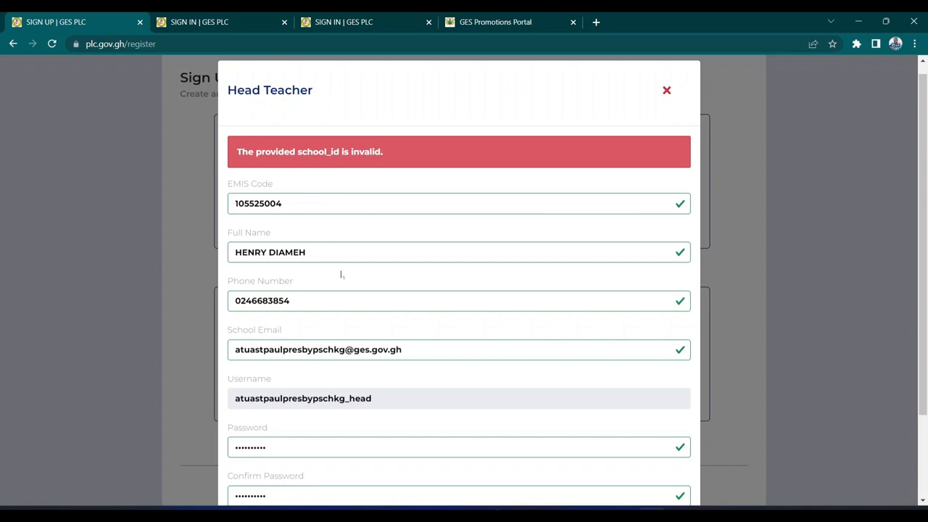
scroll("down", 3)
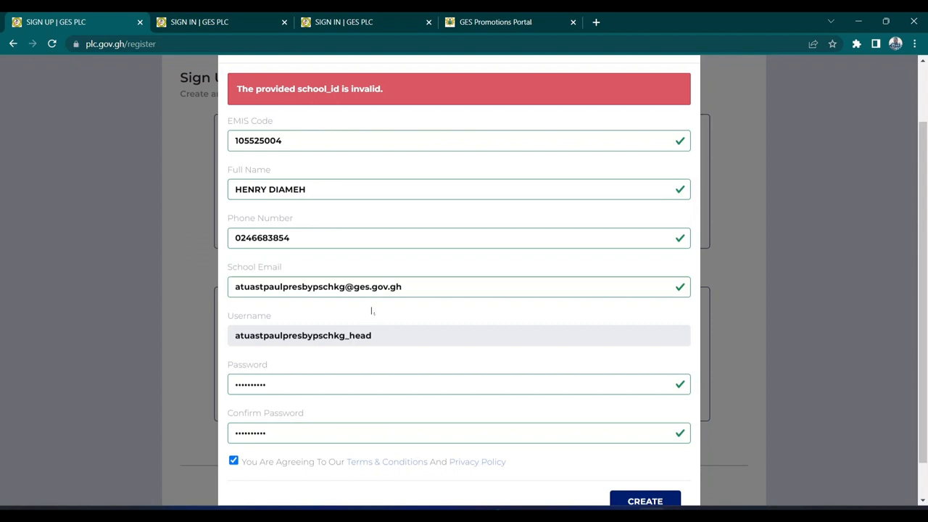
scroll("down", 3)
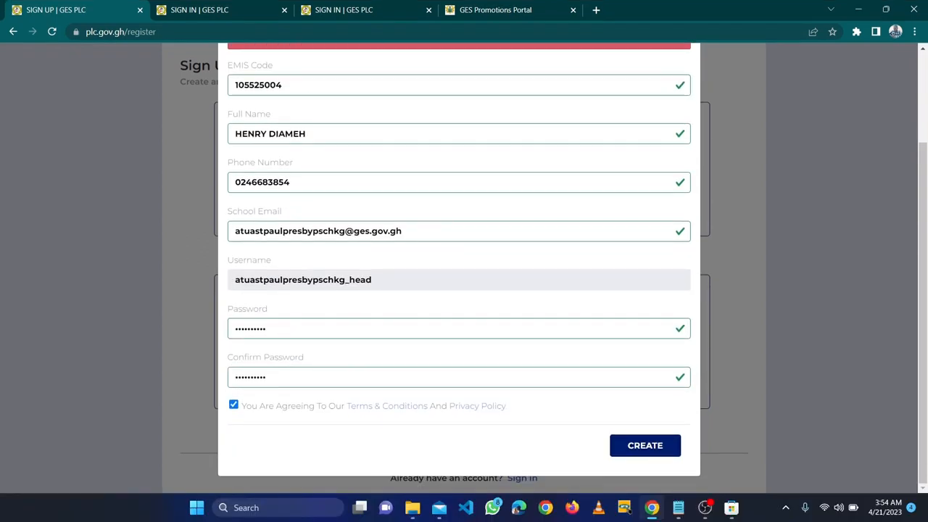
left_click(644, 445)
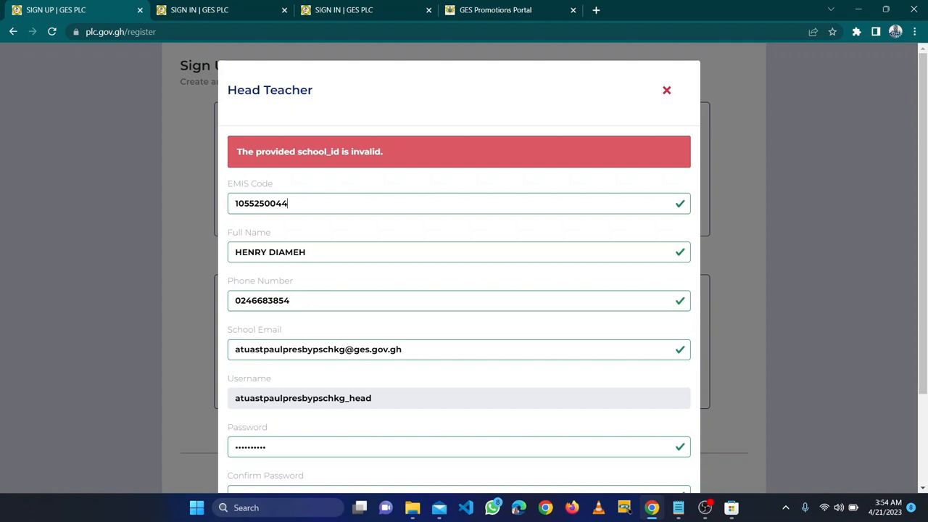
scroll("down", 3)
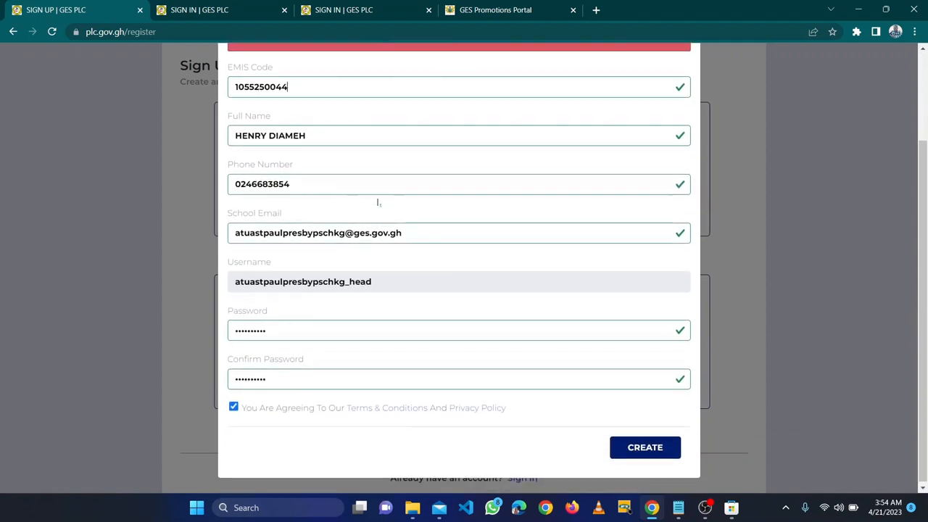
left_click(643, 446)
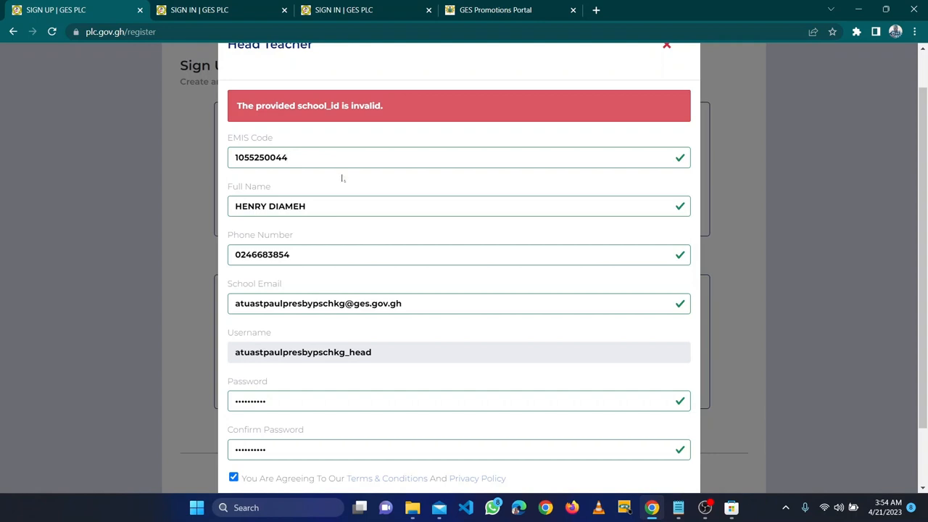
scroll("down", 3)
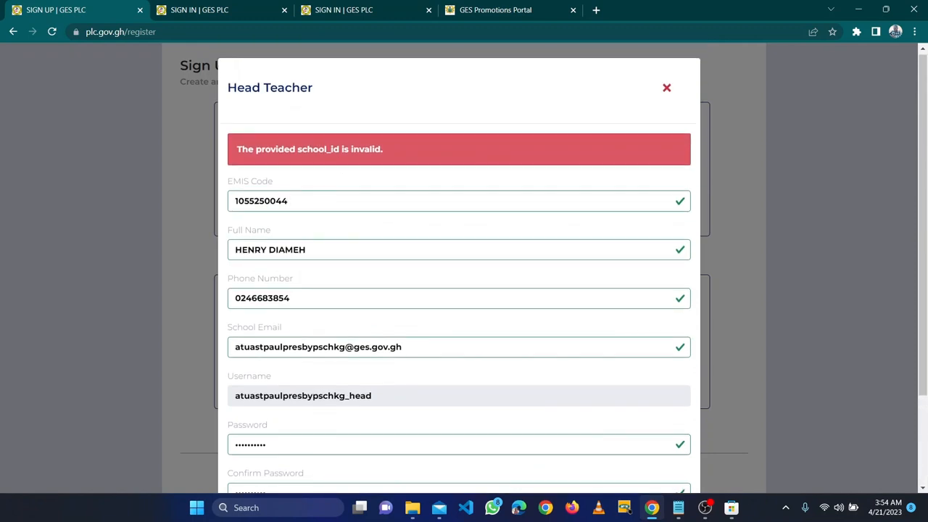
scroll("down", 3)
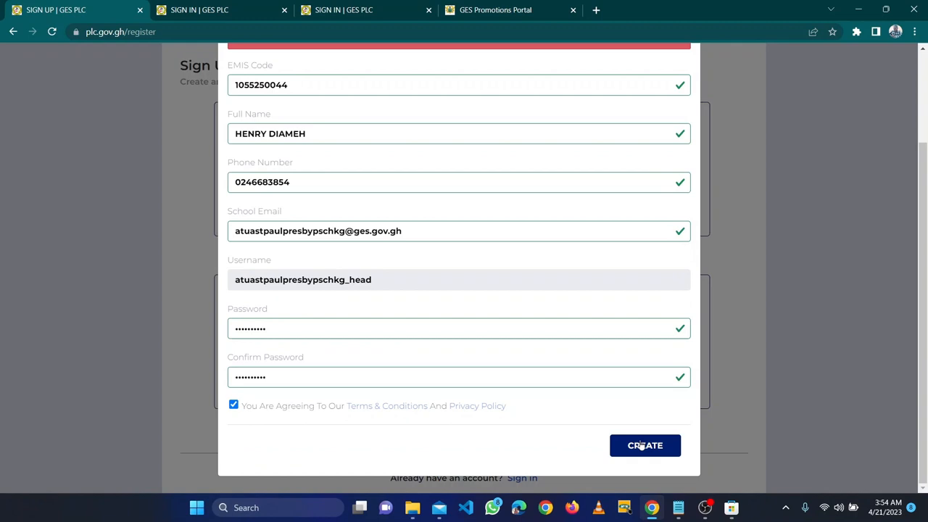
left_click(644, 445)
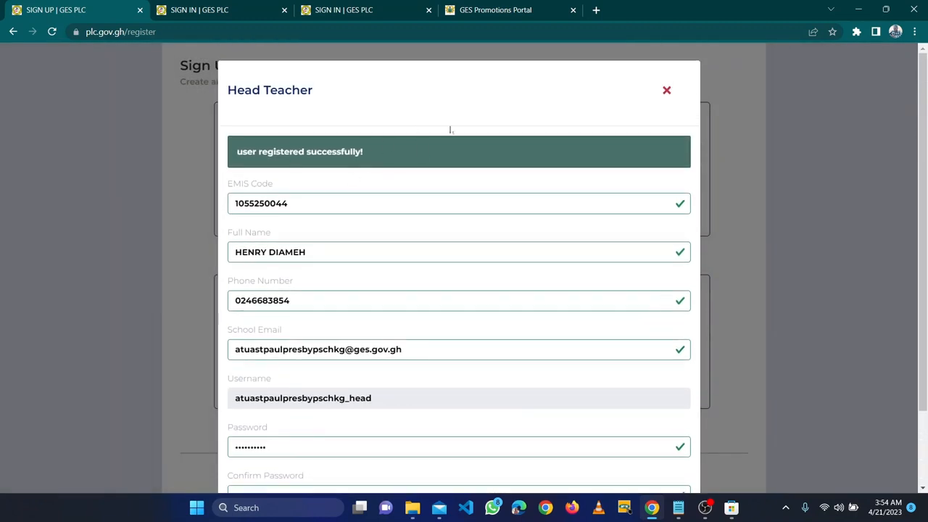
mouse_move(403, 154)
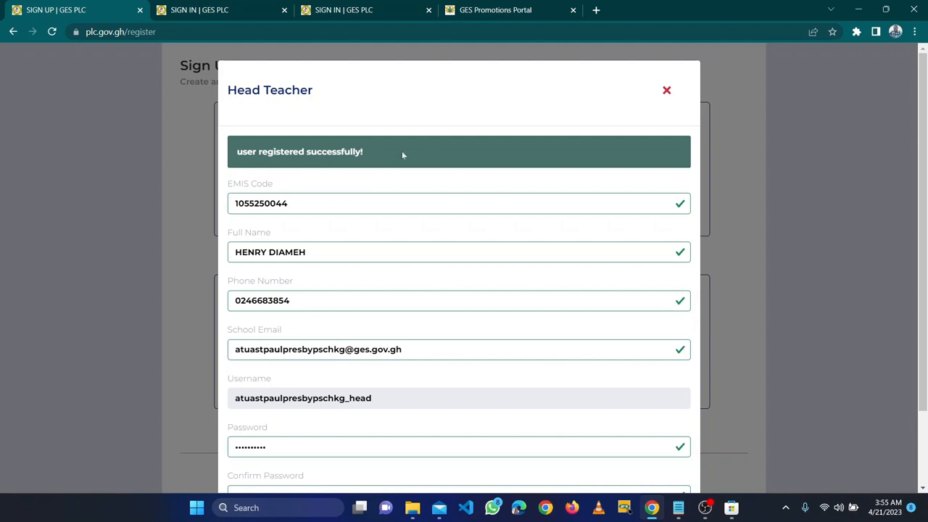
mouse_move(417, 180)
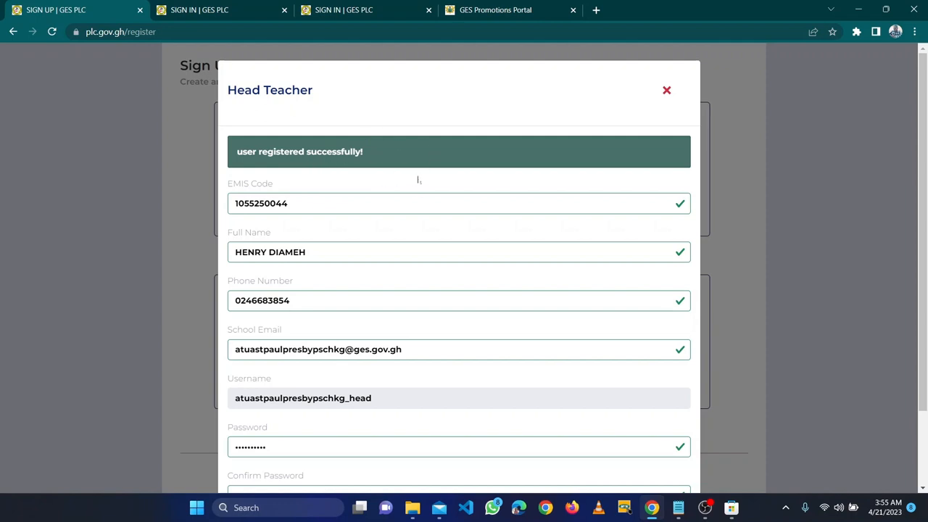
scroll("down", 3)
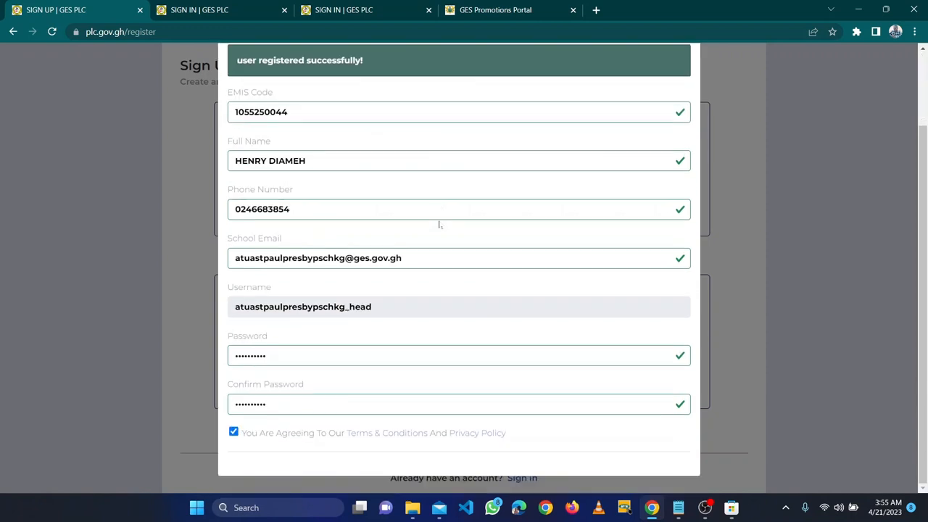
mouse_move(438, 224)
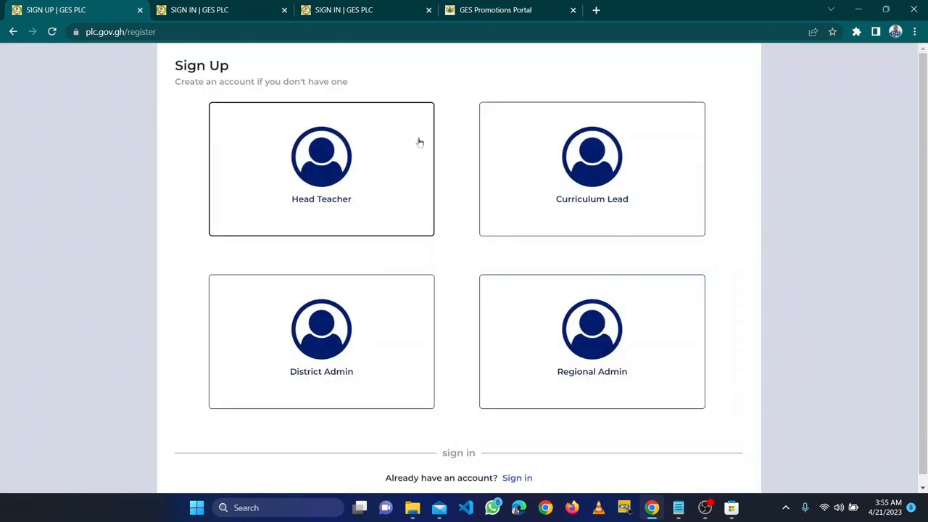
mouse_move(345, 154)
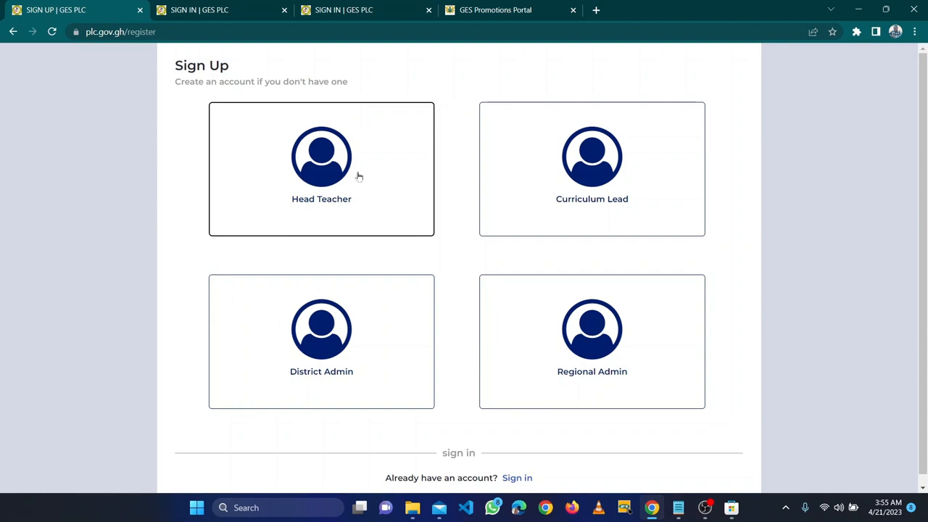
mouse_move(597, 154)
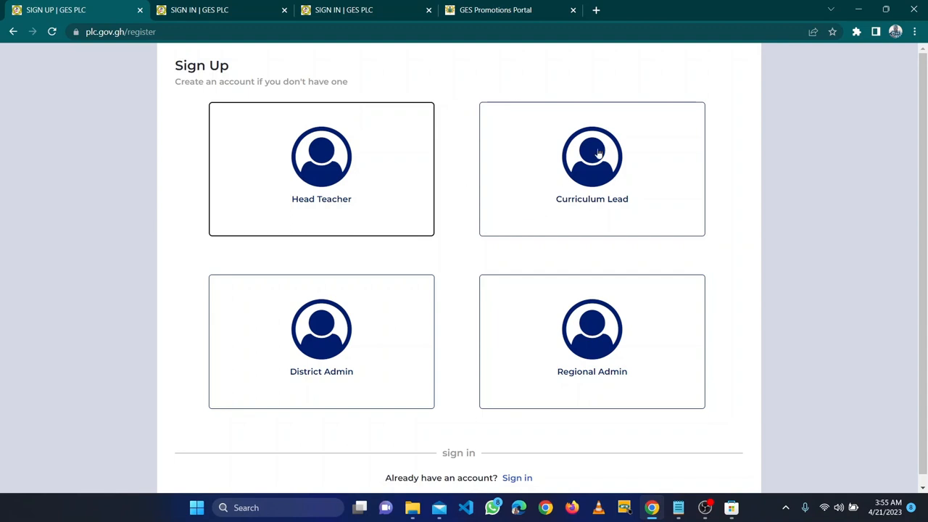
mouse_move(597, 172)
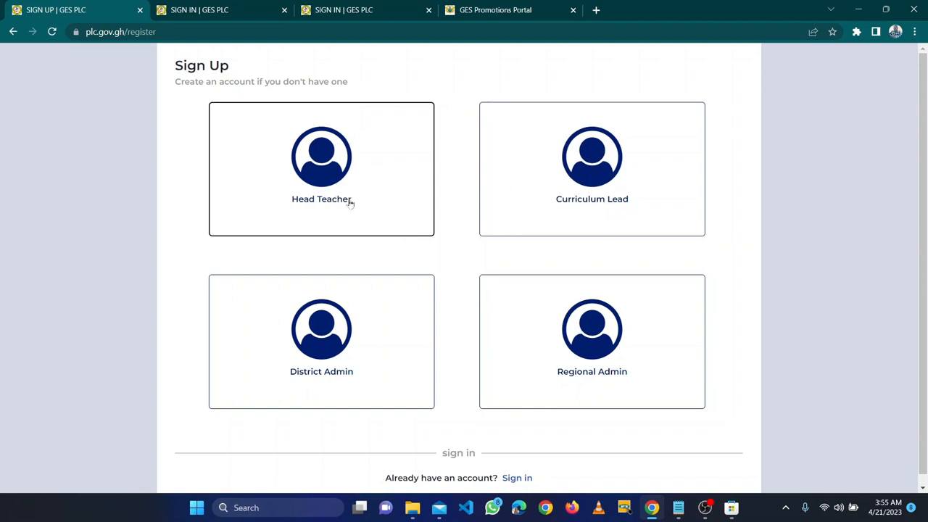
mouse_move(453, 174)
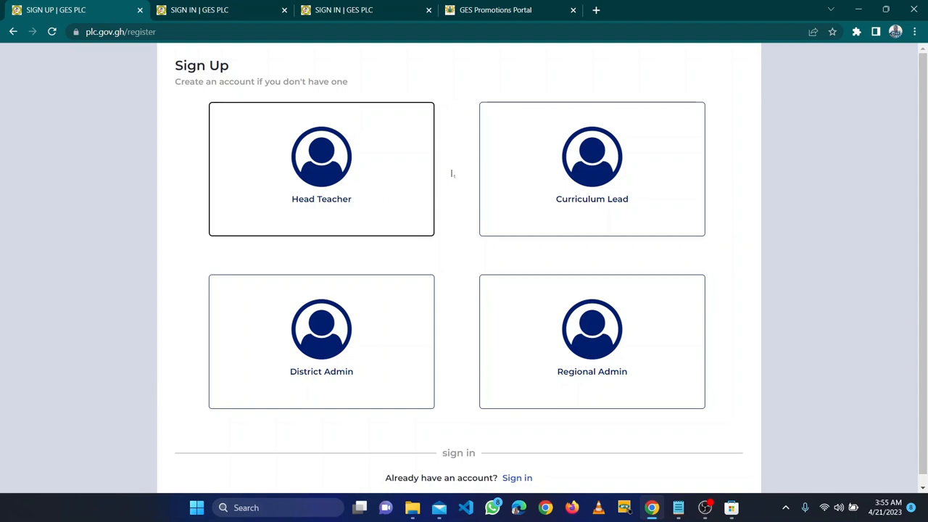
mouse_move(545, 203)
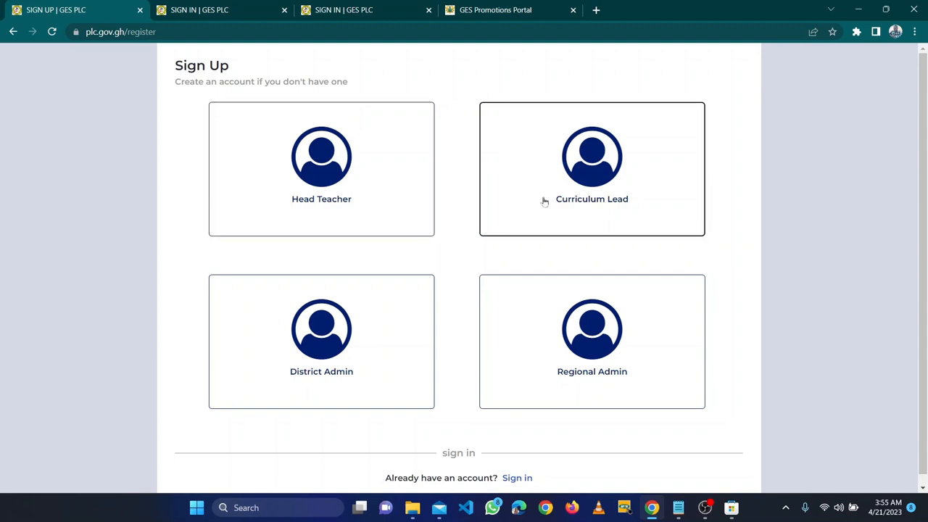
left_click(592, 168)
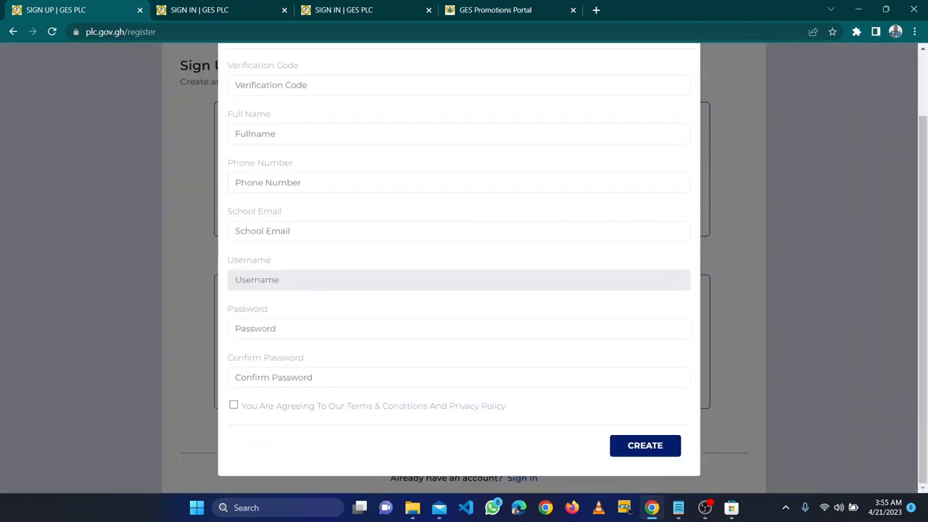
scroll("up", 3)
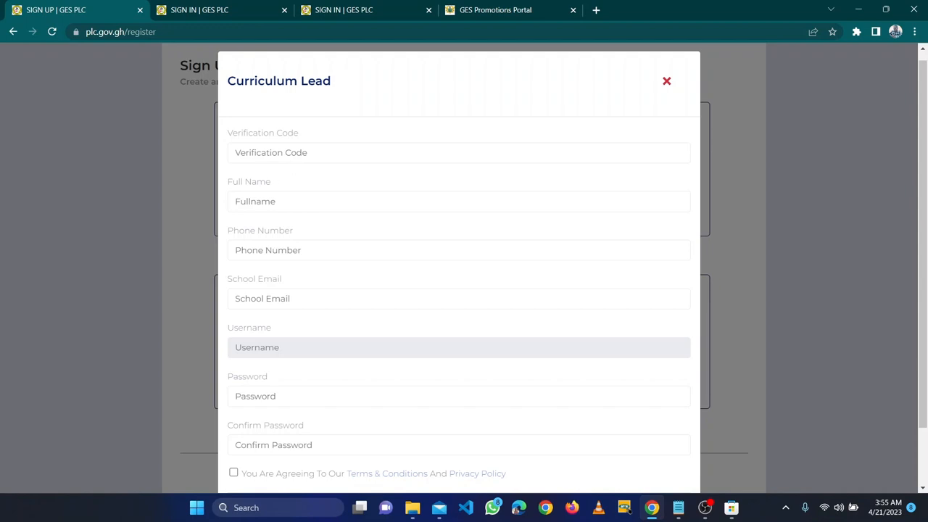
mouse_move(606, 110)
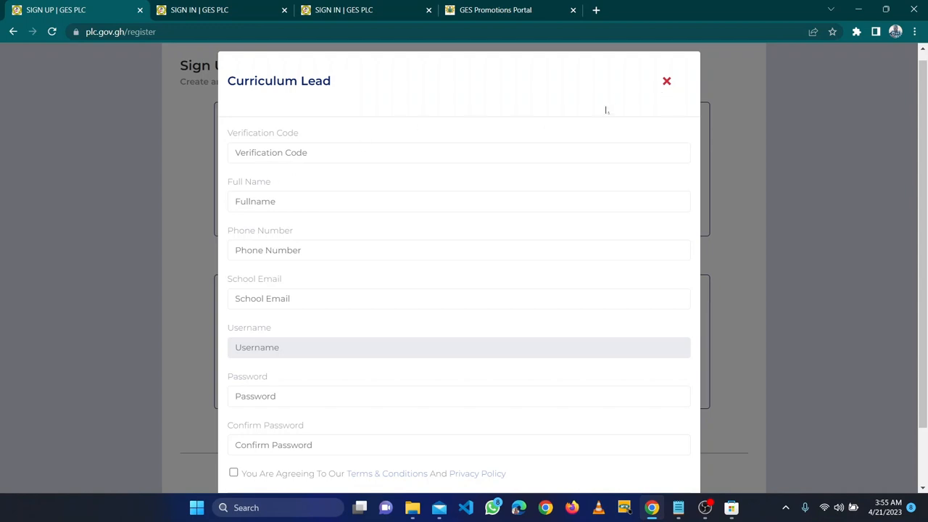
left_click(667, 81)
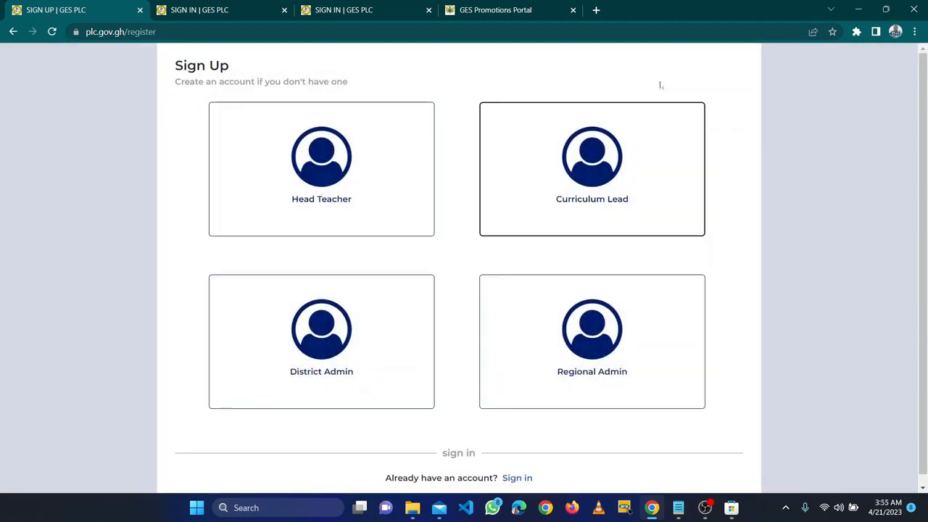
mouse_move(409, 133)
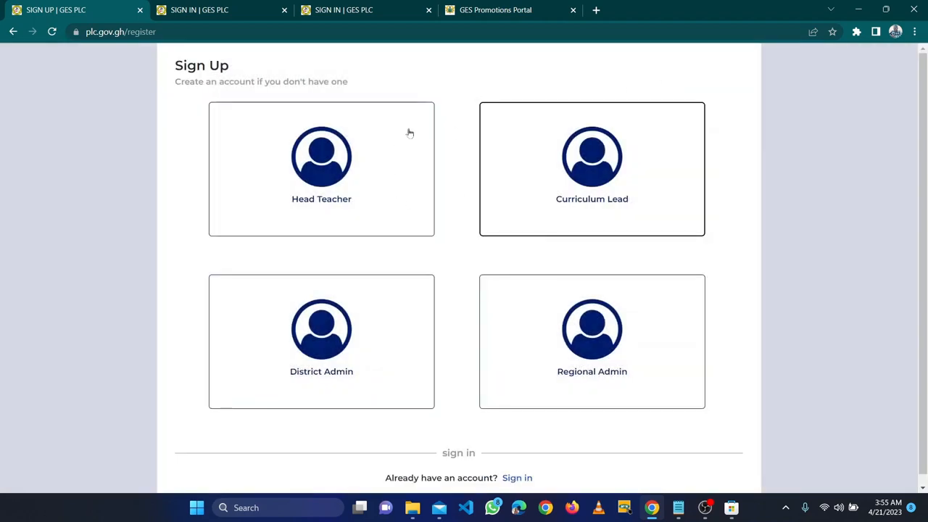
mouse_move(325, 172)
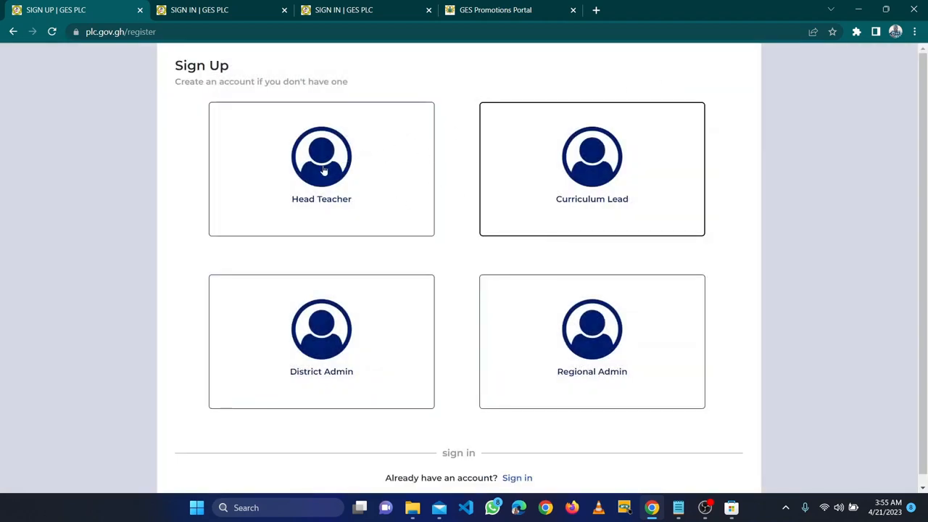
left_click(322, 168)
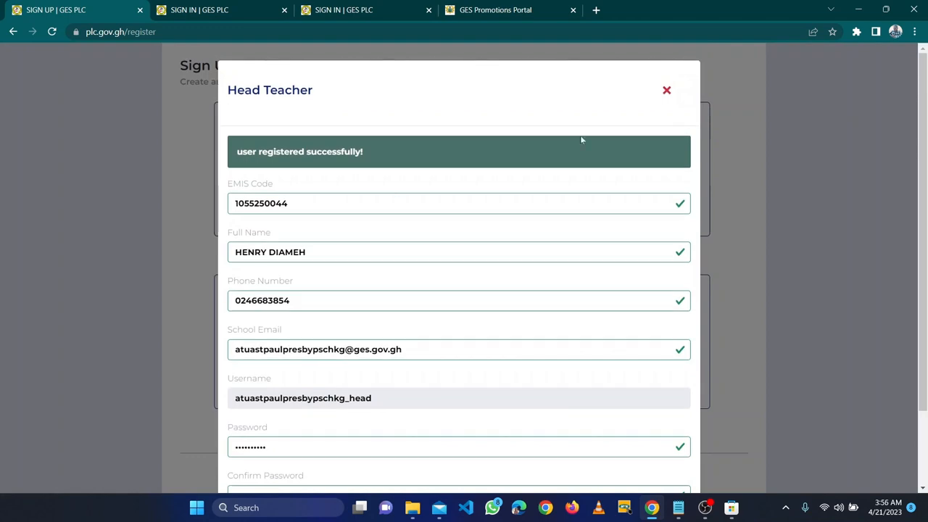
left_click(666, 90)
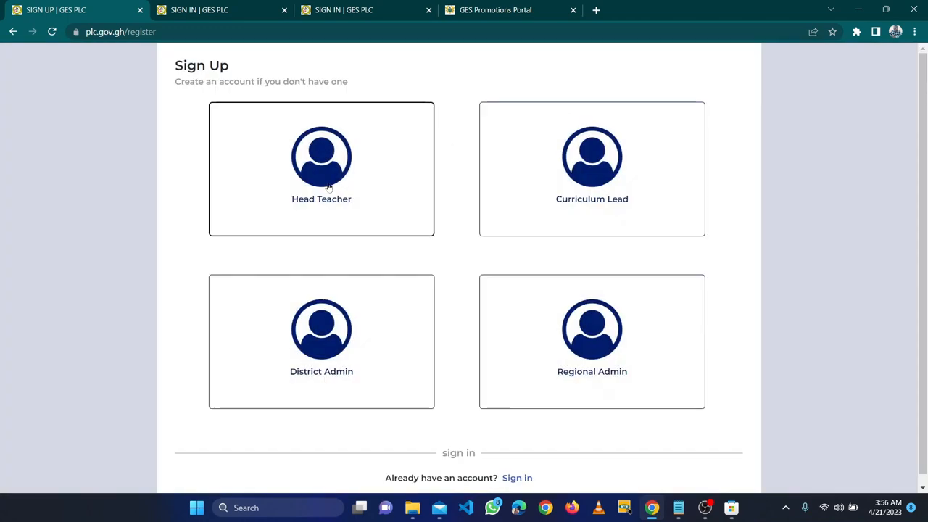
left_click(322, 157)
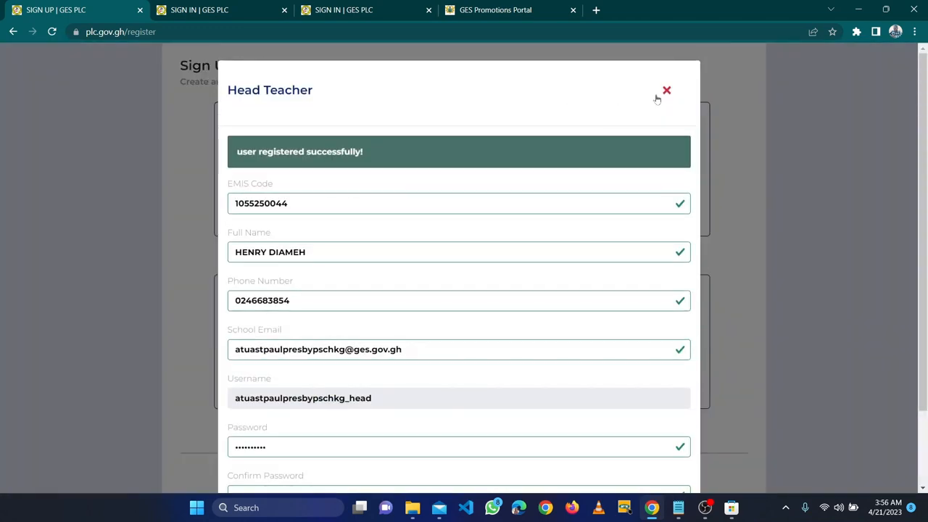
left_click(667, 90)
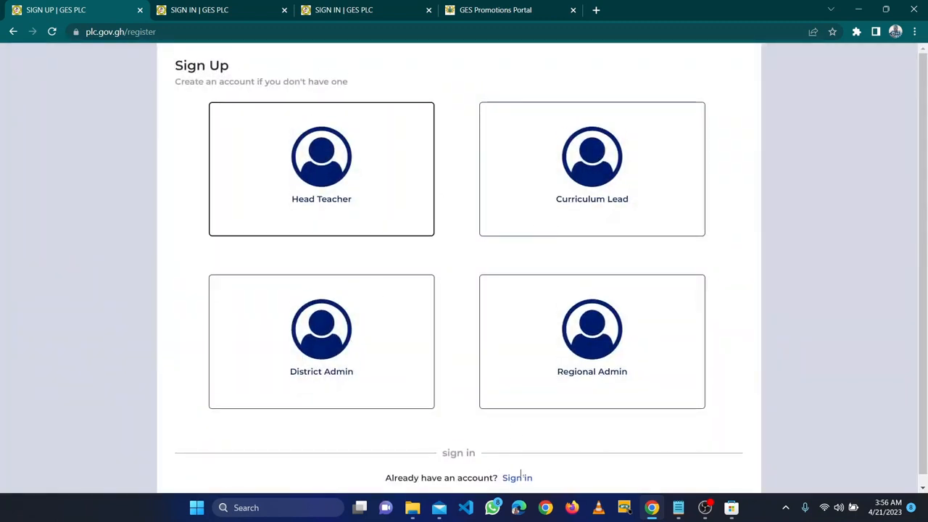
left_click(516, 479)
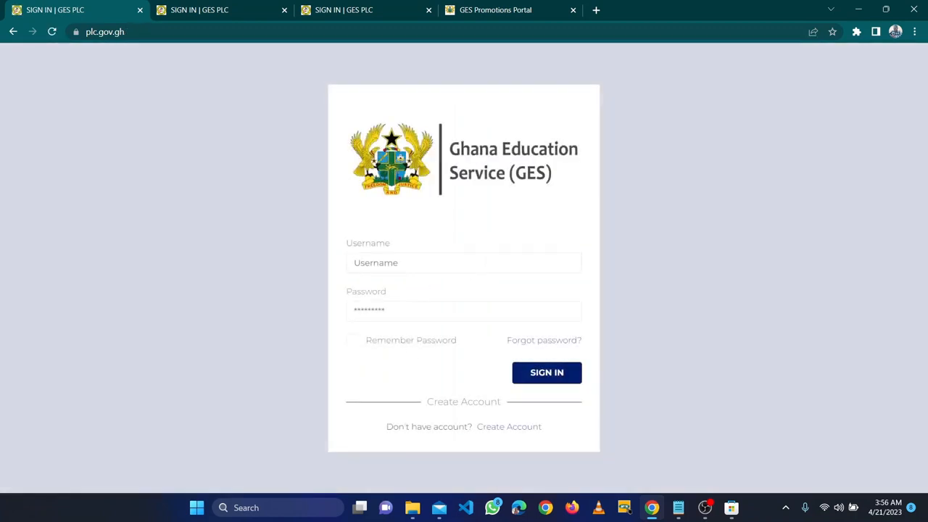
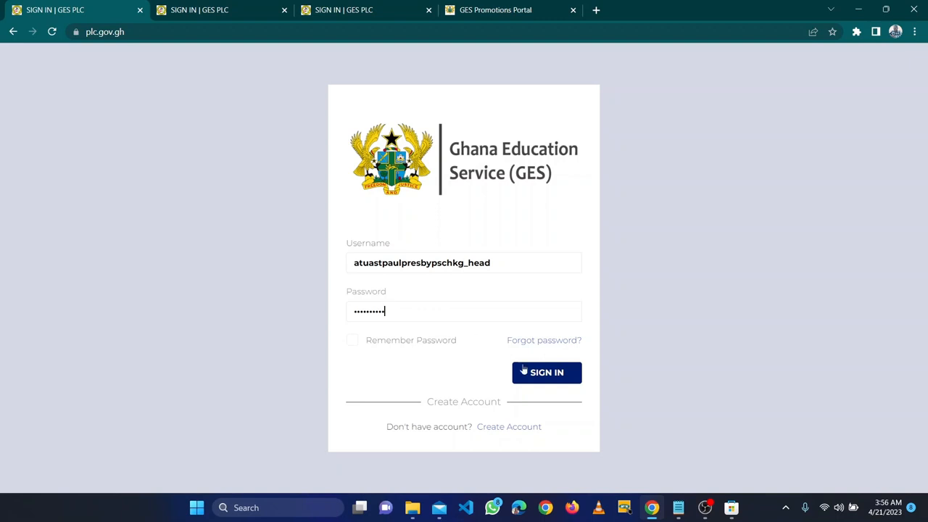
mouse_move(357, 350)
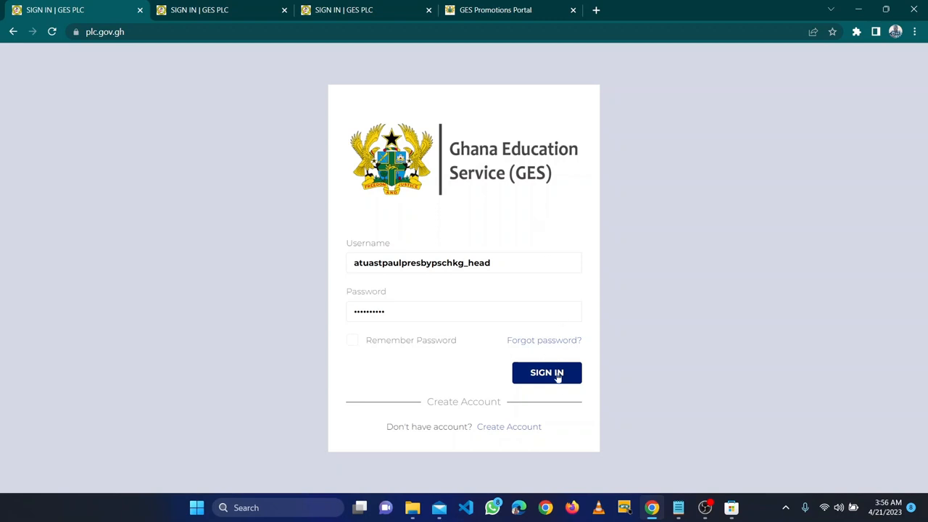
Step: Sign in and review the dashboard's Activity Summary and Submissions, all counts at 0
left_click(547, 371)
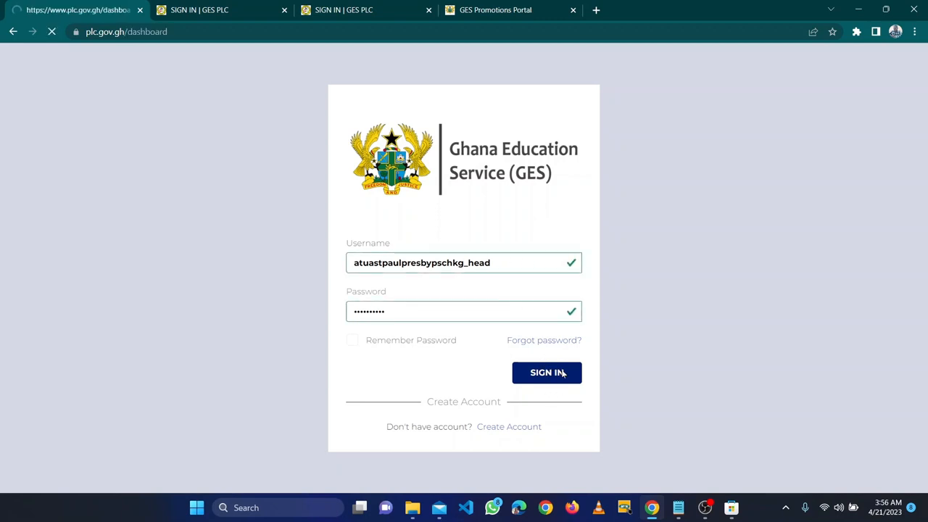
left_click(546, 373)
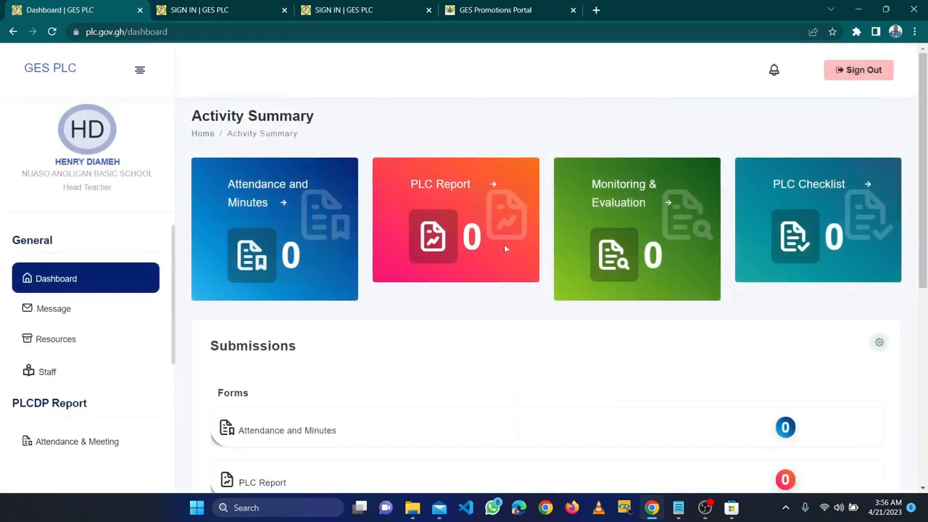
scroll("up", 3)
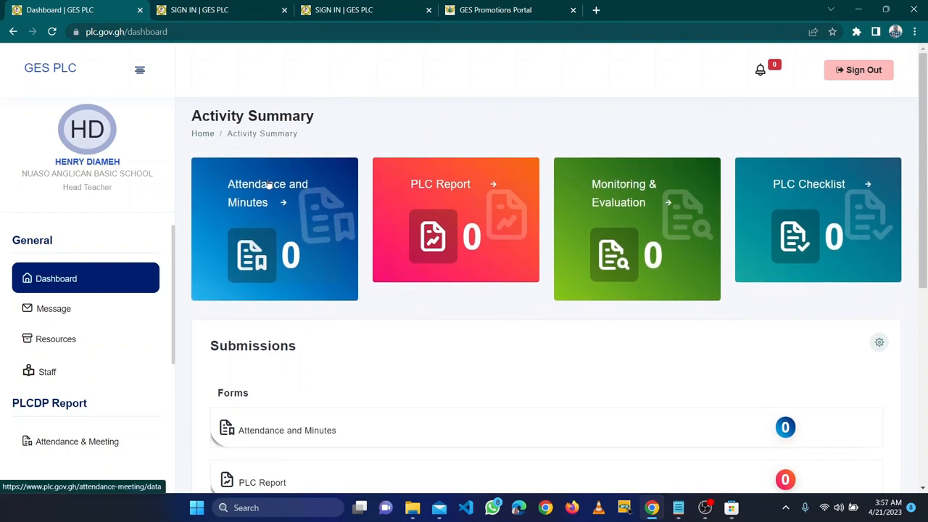
mouse_move(189, 291)
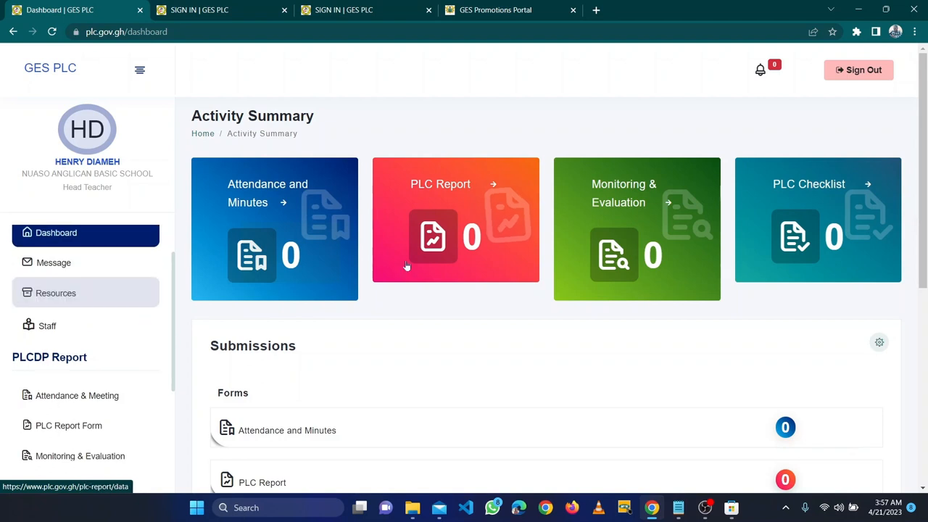
scroll("down", 3)
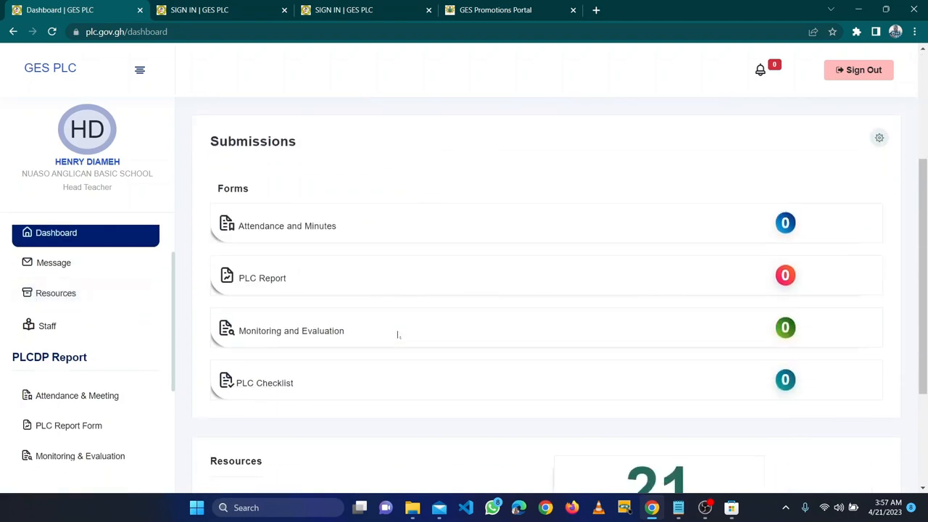
scroll("up", 3)
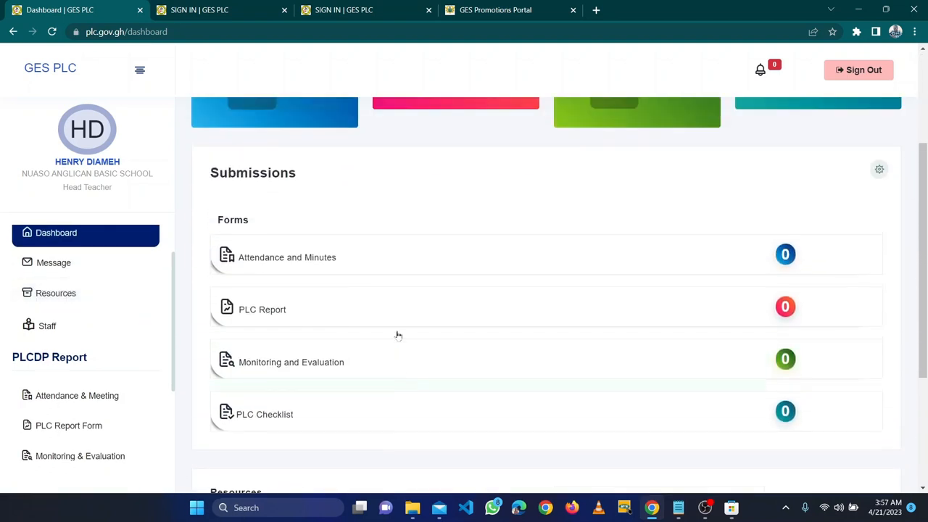
scroll("up", 3)
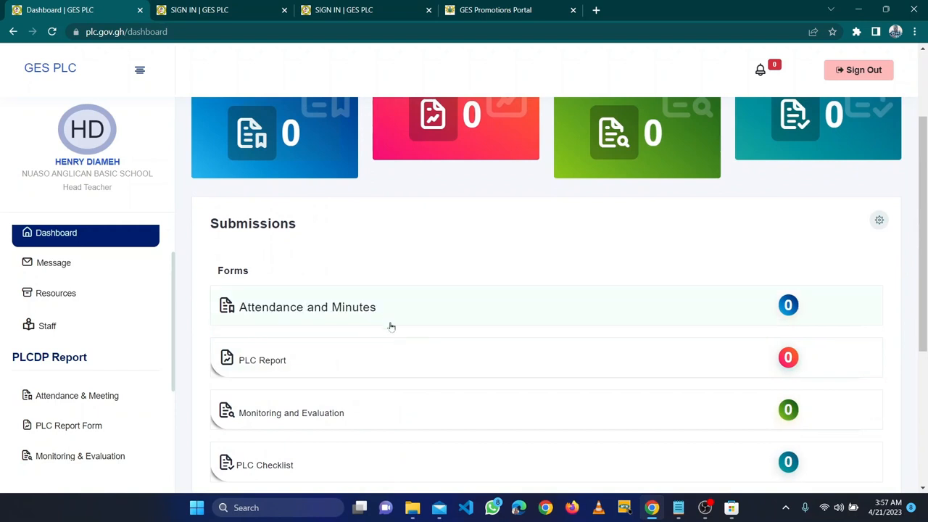
scroll("down", 3)
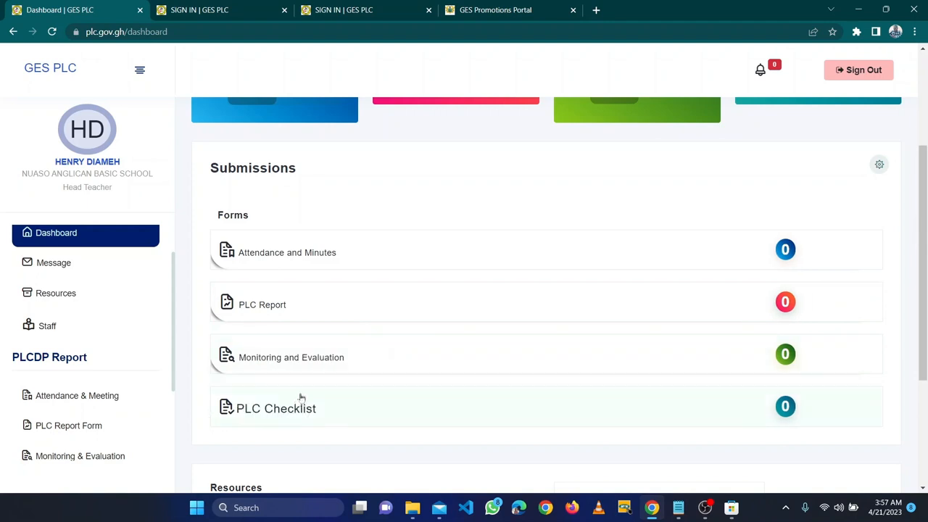
scroll("up", 3)
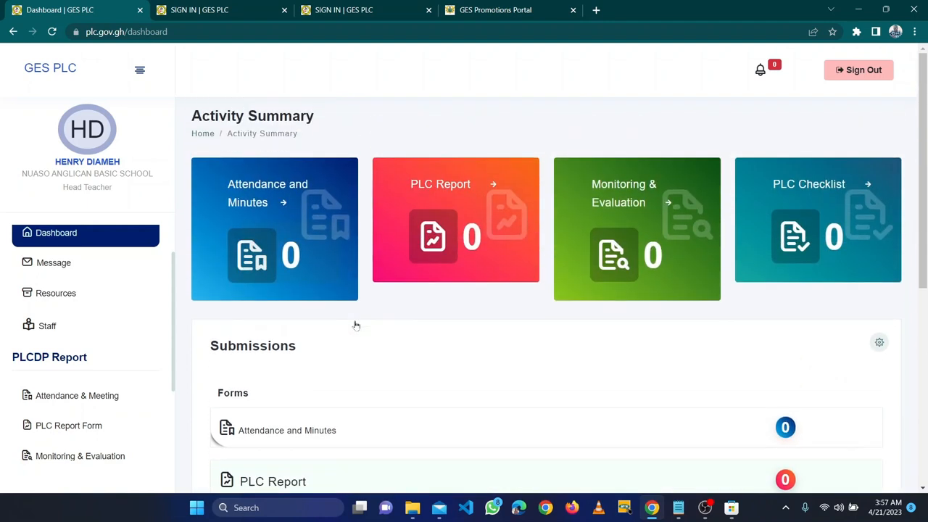